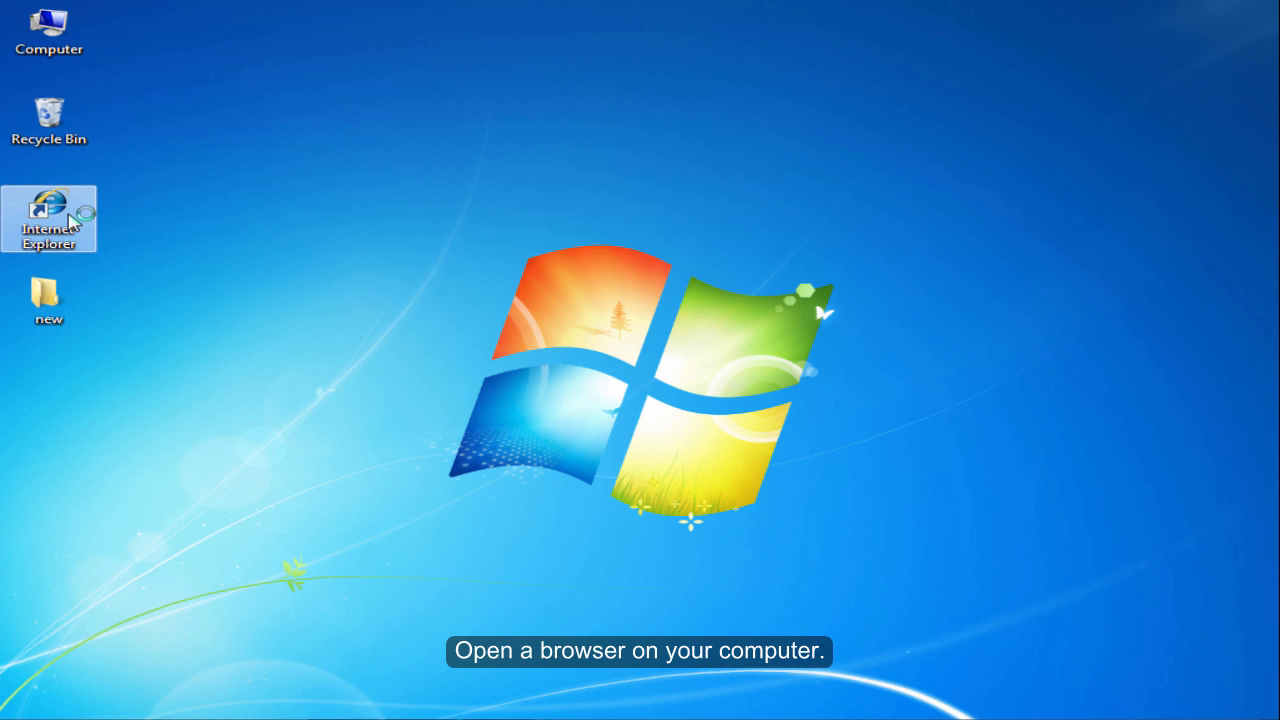
Launch Internet Explorer and go to the extender's address 192.168.0.254.
{"action": "double_click", "coordinate": [48, 204]}
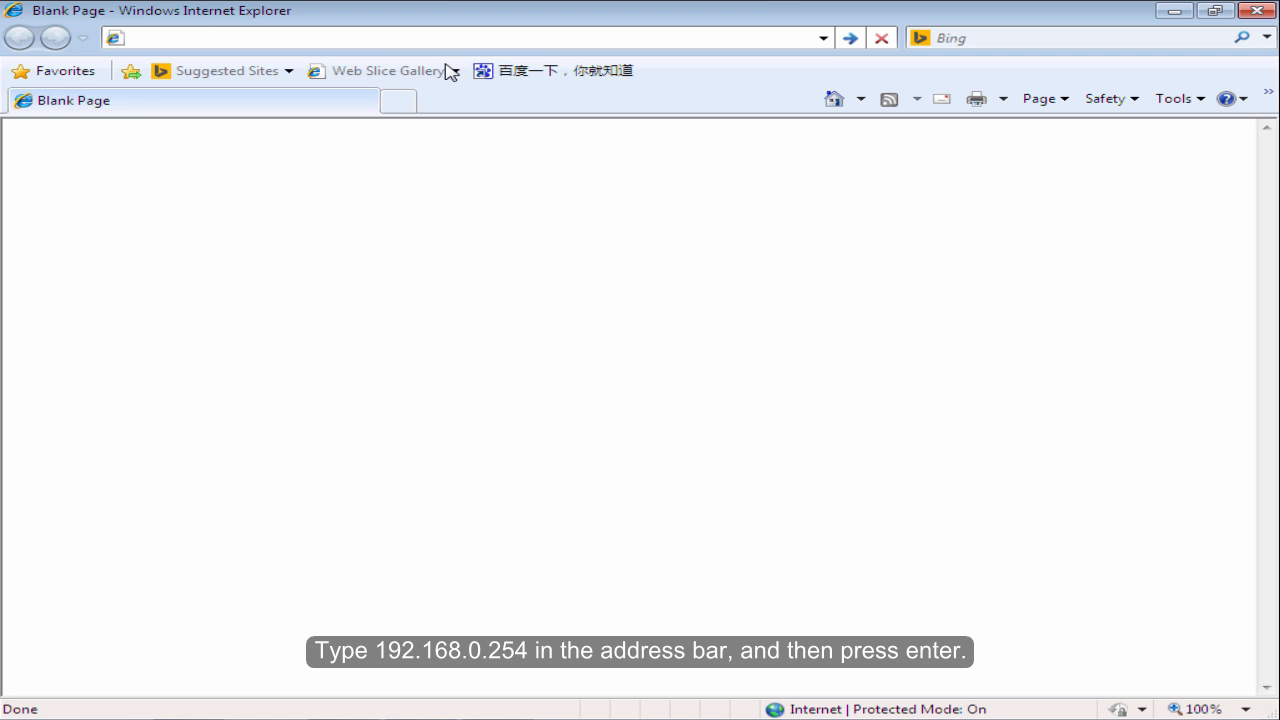
{"action": "type", "text": "192."}
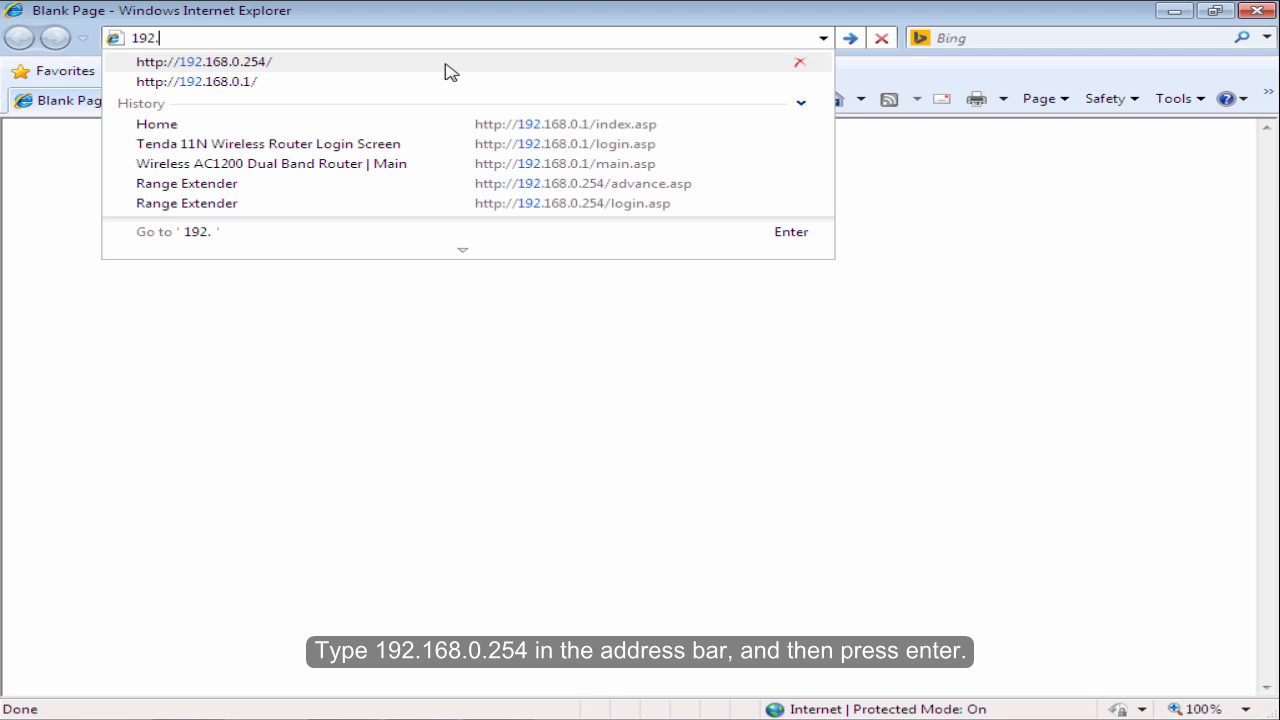
{"action": "type", "text": "168.0.254/login.asp"}
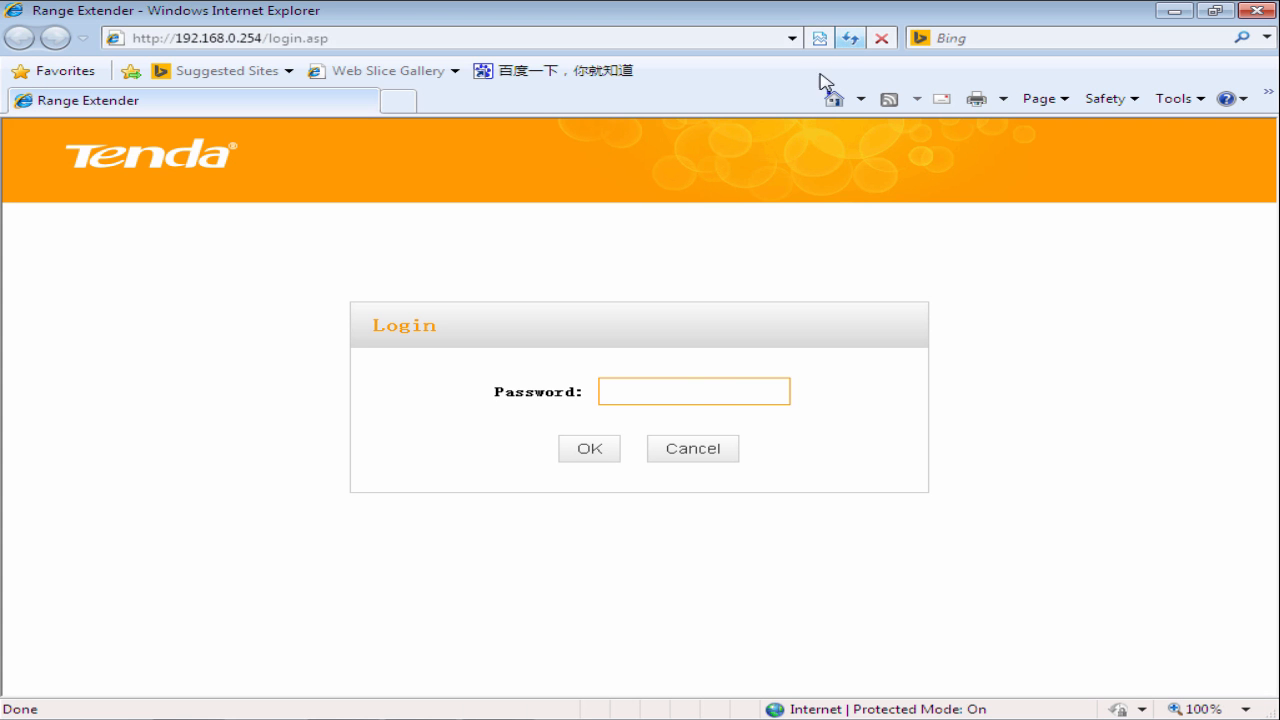
{"action": "left_click", "coordinate": [692, 390]}
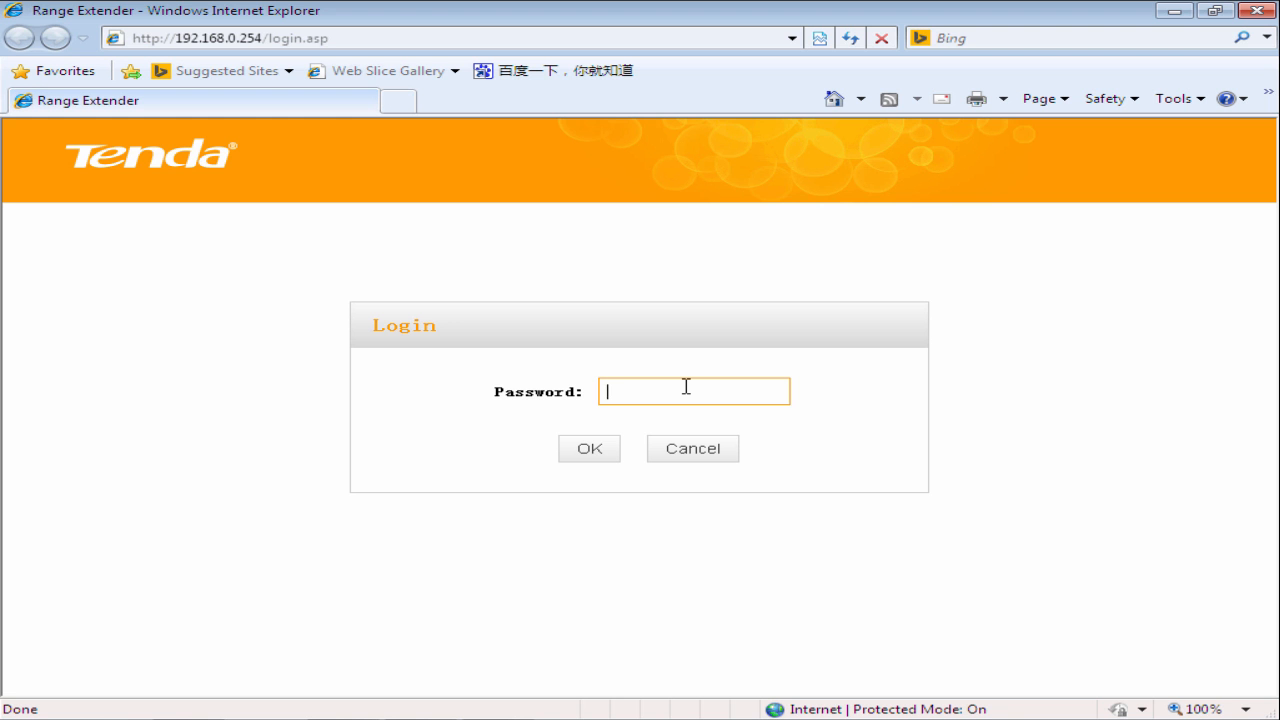
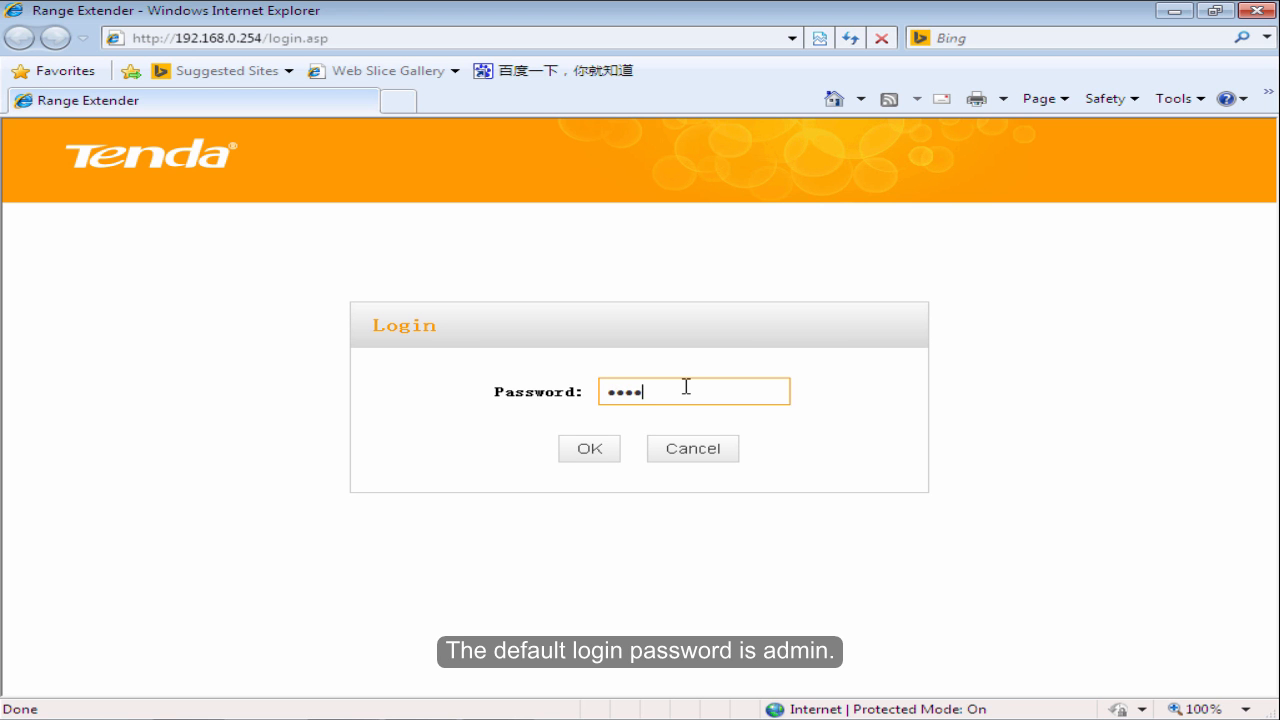
{"action": "type", "text": "n"}
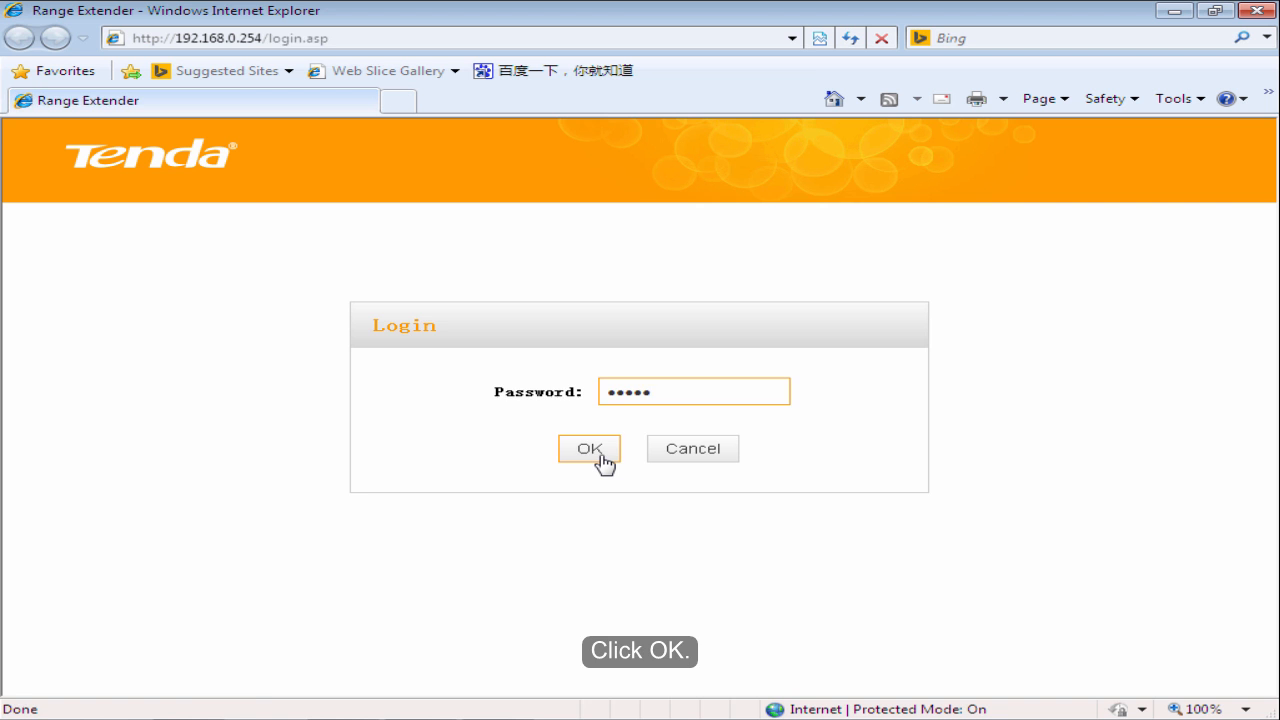
{"action": "left_click", "coordinate": [588, 448]}
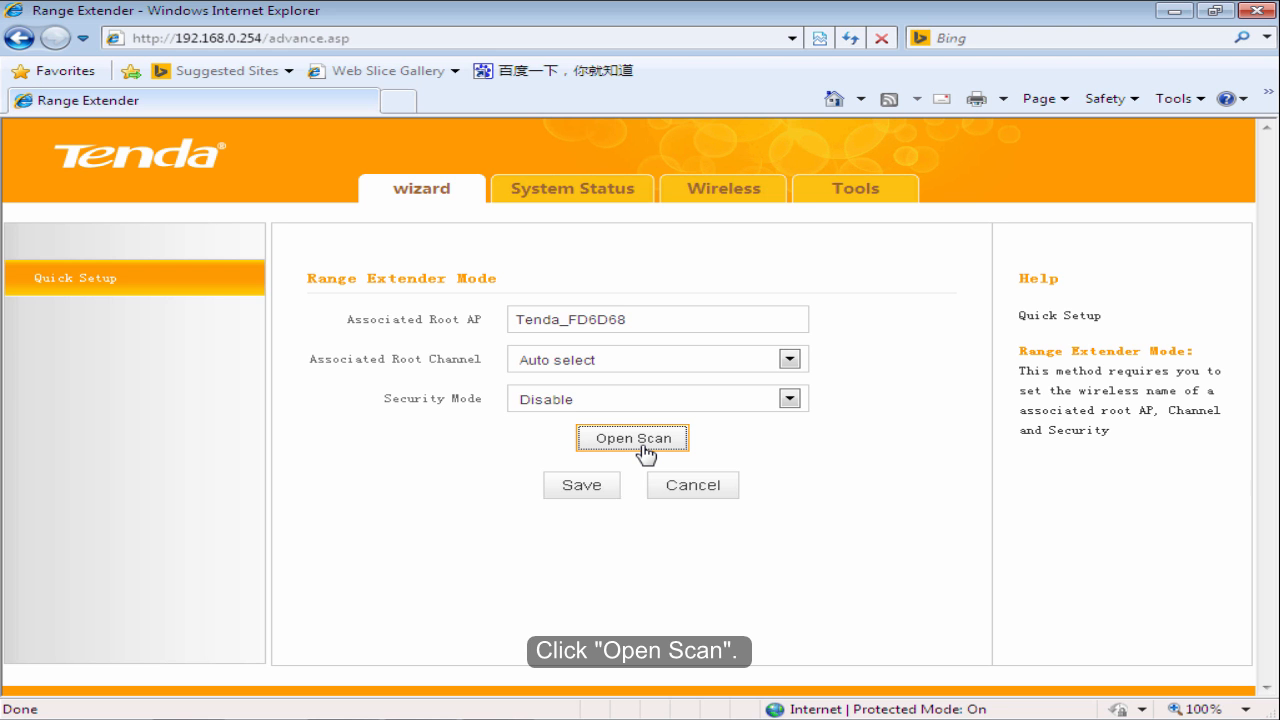
Scan for networks and choose Tenda_R1 as the uplink root AP, confirming the connection.
{"action": "left_click", "coordinate": [632, 438]}
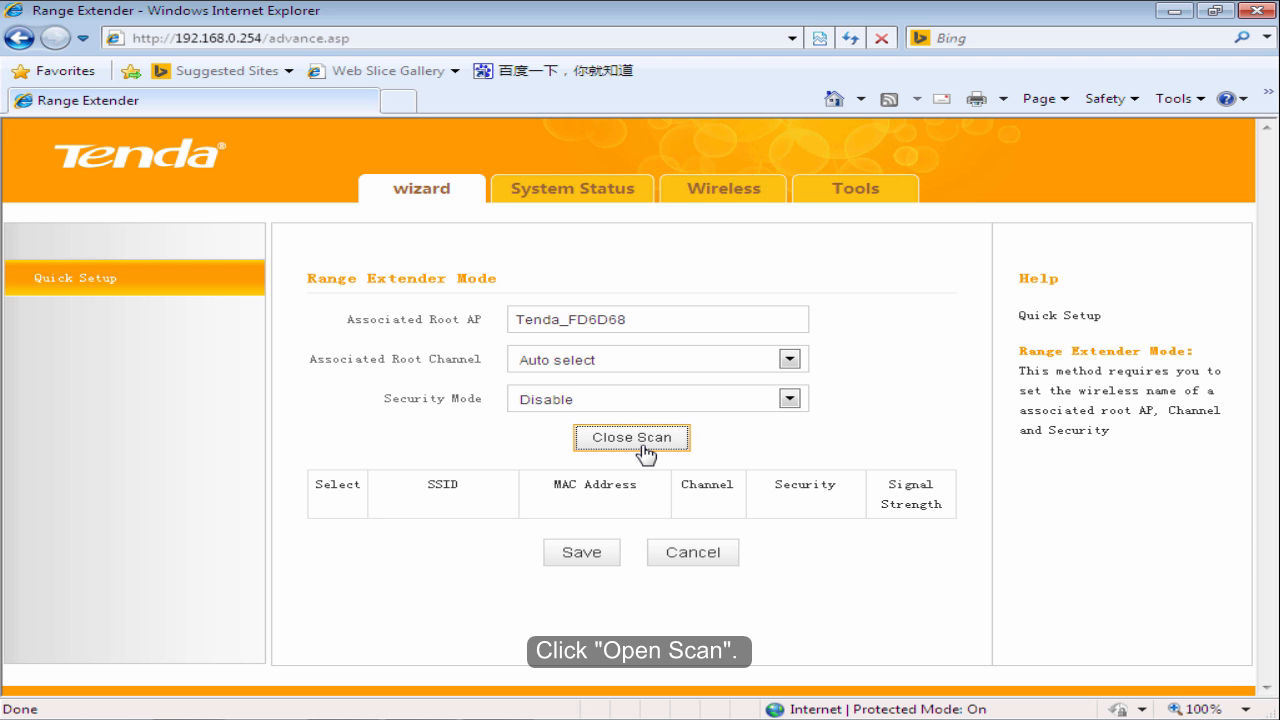
{"action": "left_click", "coordinate": [632, 436]}
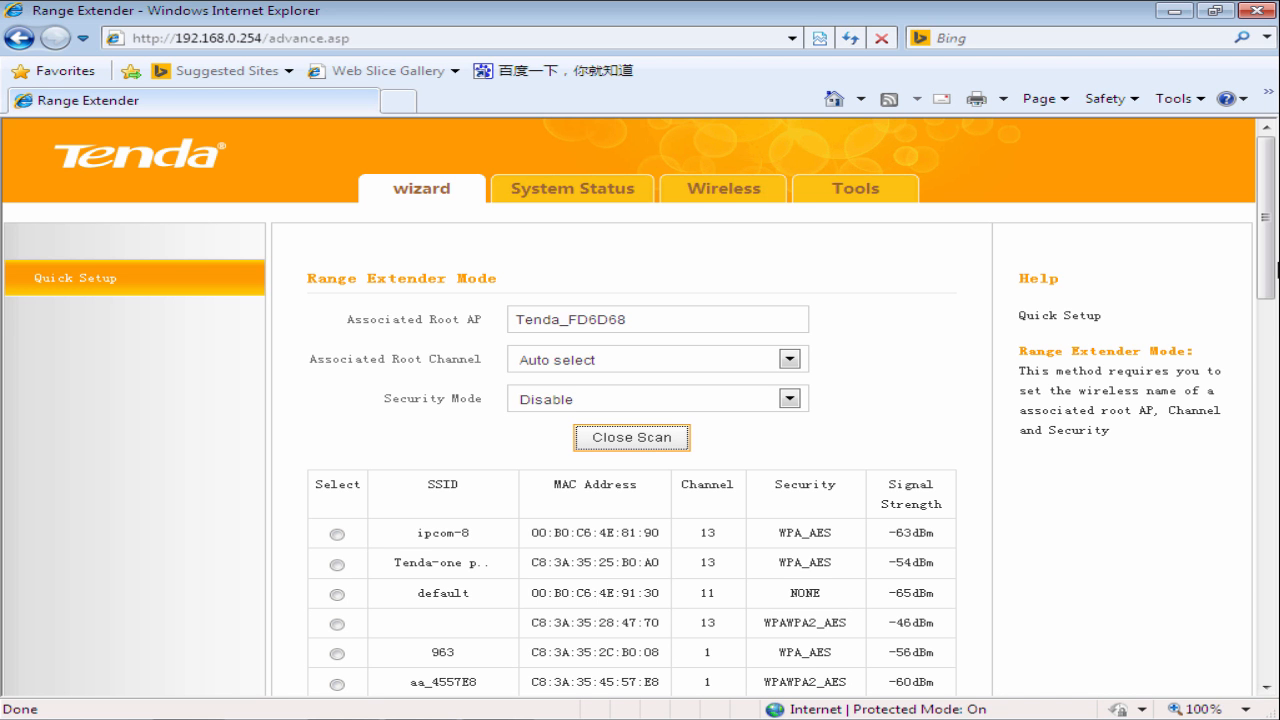
{"action": "scroll", "scroll_direction": "down", "scroll_amount": 3}
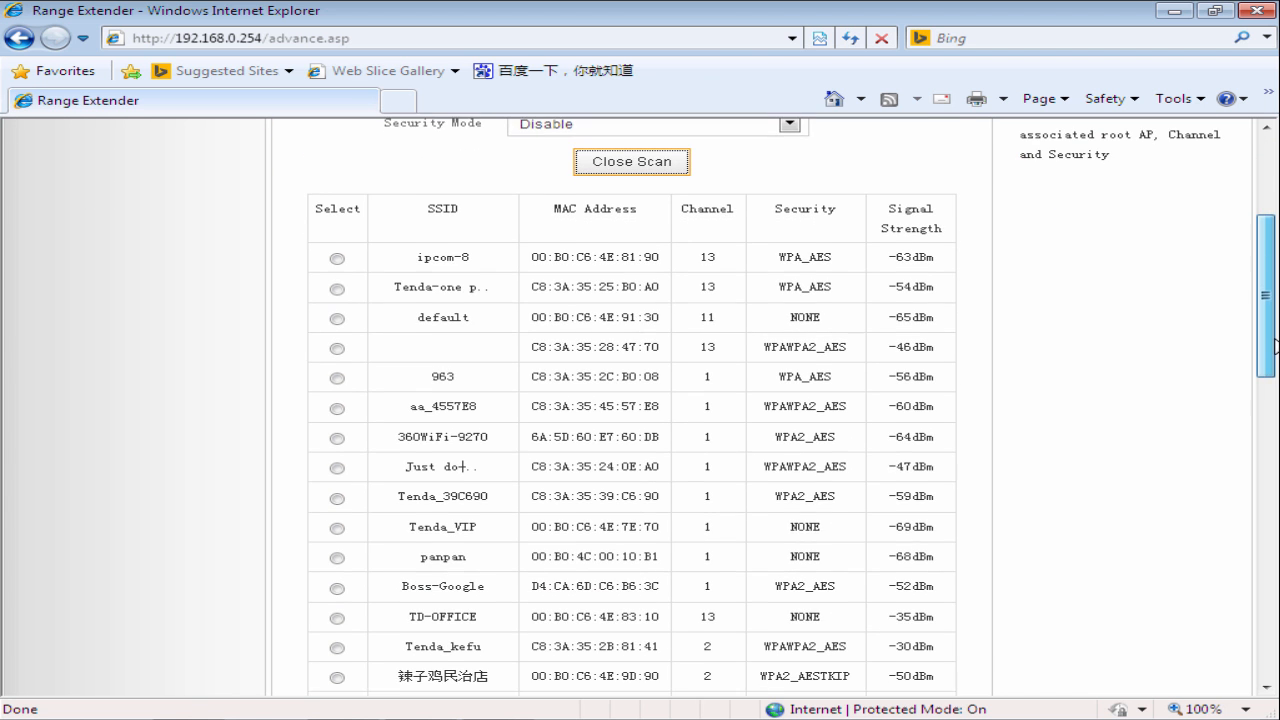
{"action": "scroll", "scroll_direction": "down", "scroll_amount": 3}
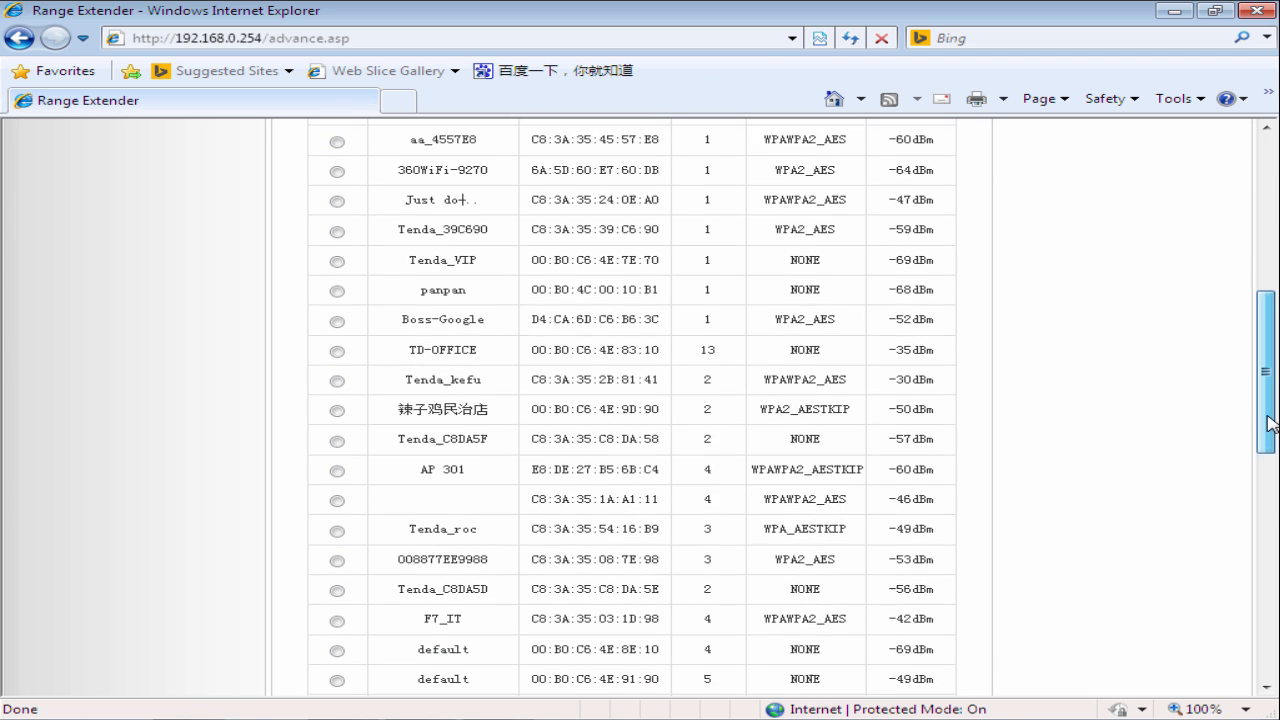
{"action": "scroll", "scroll_direction": "down", "scroll_amount": 3}
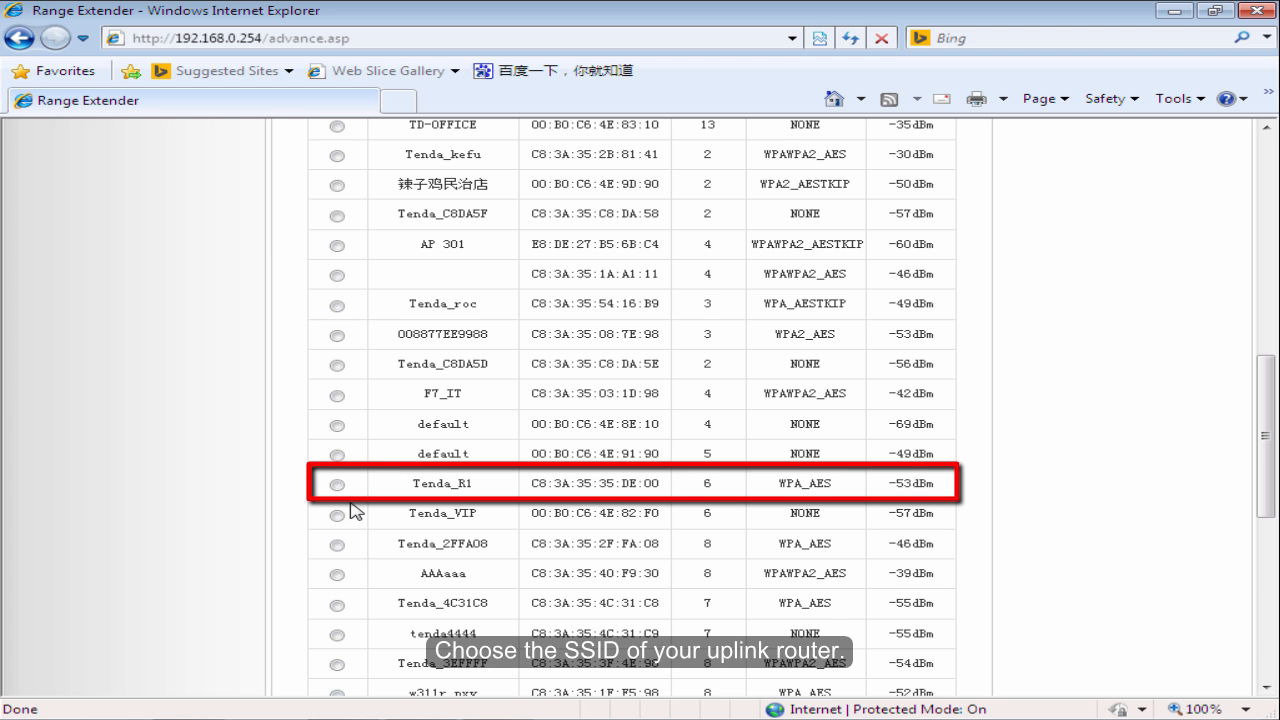
{"action": "left_click", "coordinate": [336, 484]}
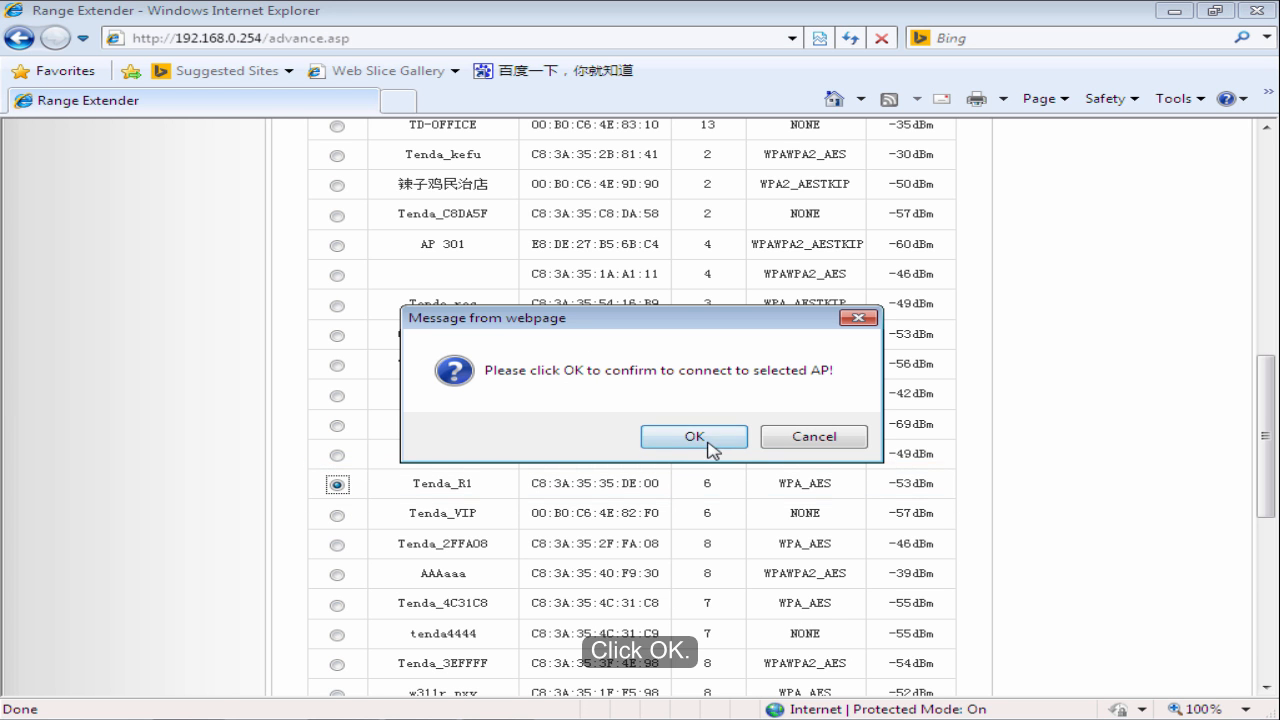
{"action": "left_click", "coordinate": [694, 436]}
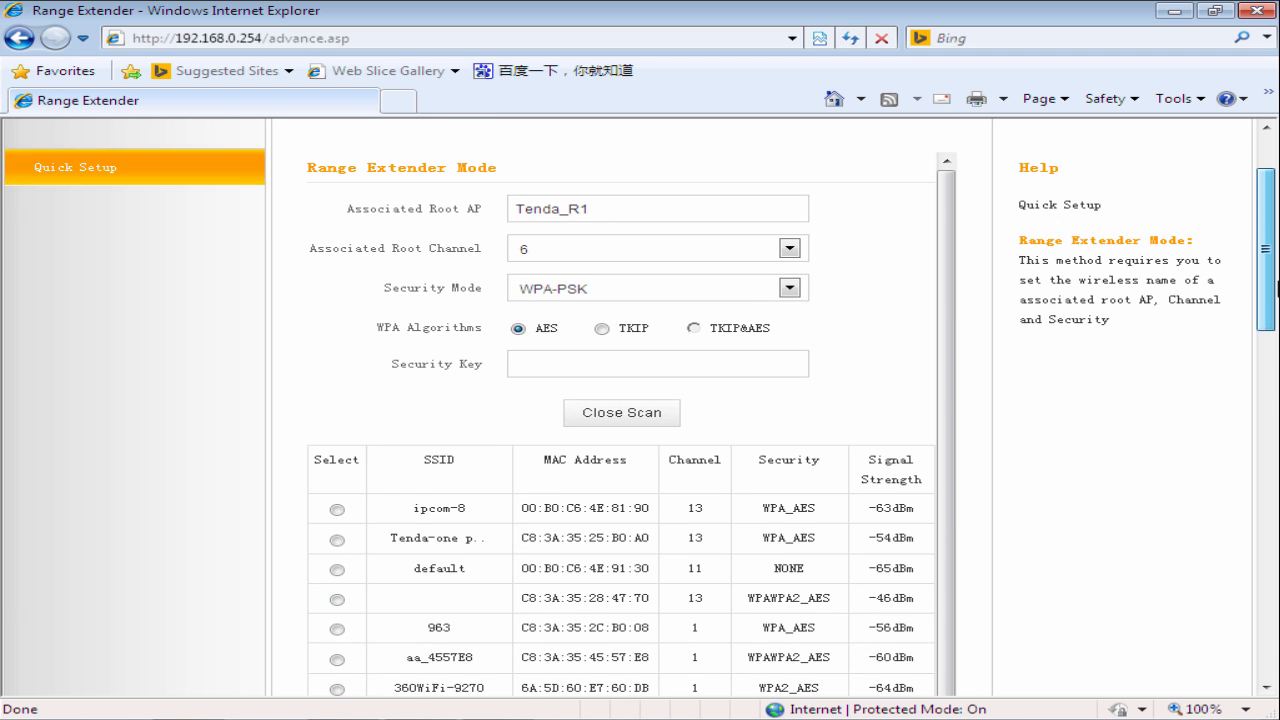
{"action": "left_click", "coordinate": [620, 412]}
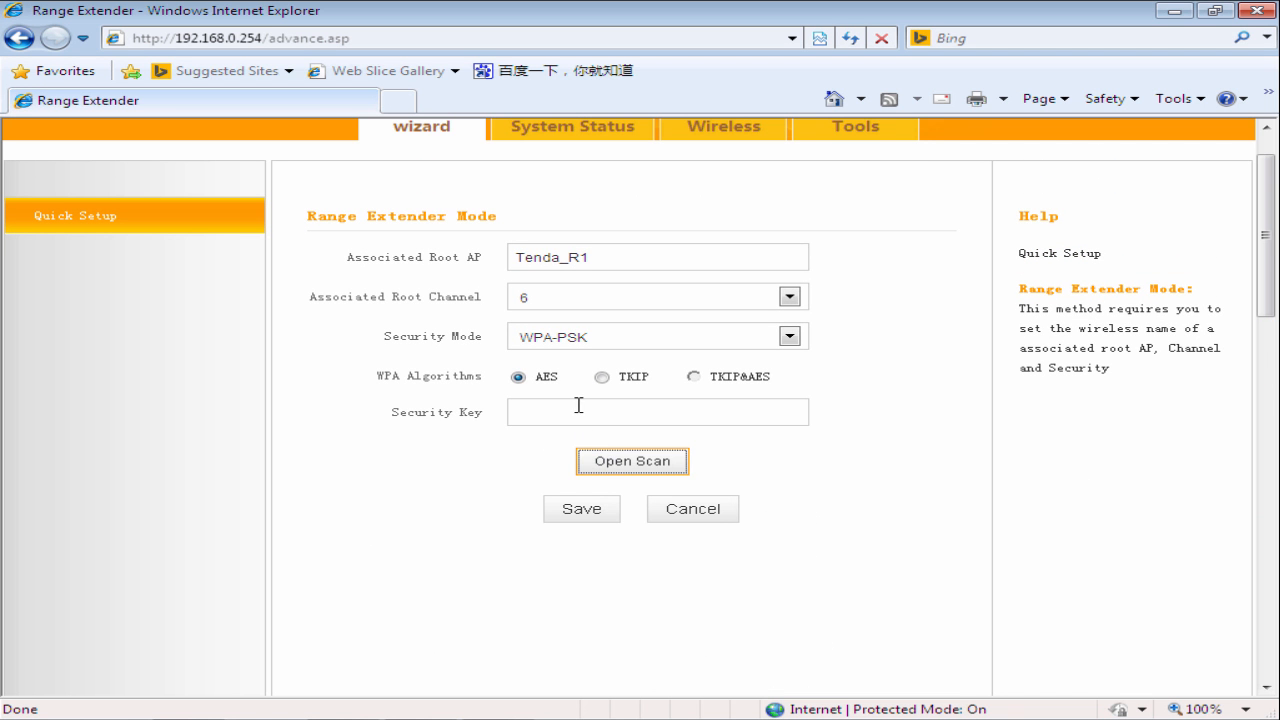
{"action": "left_click", "coordinate": [656, 412]}
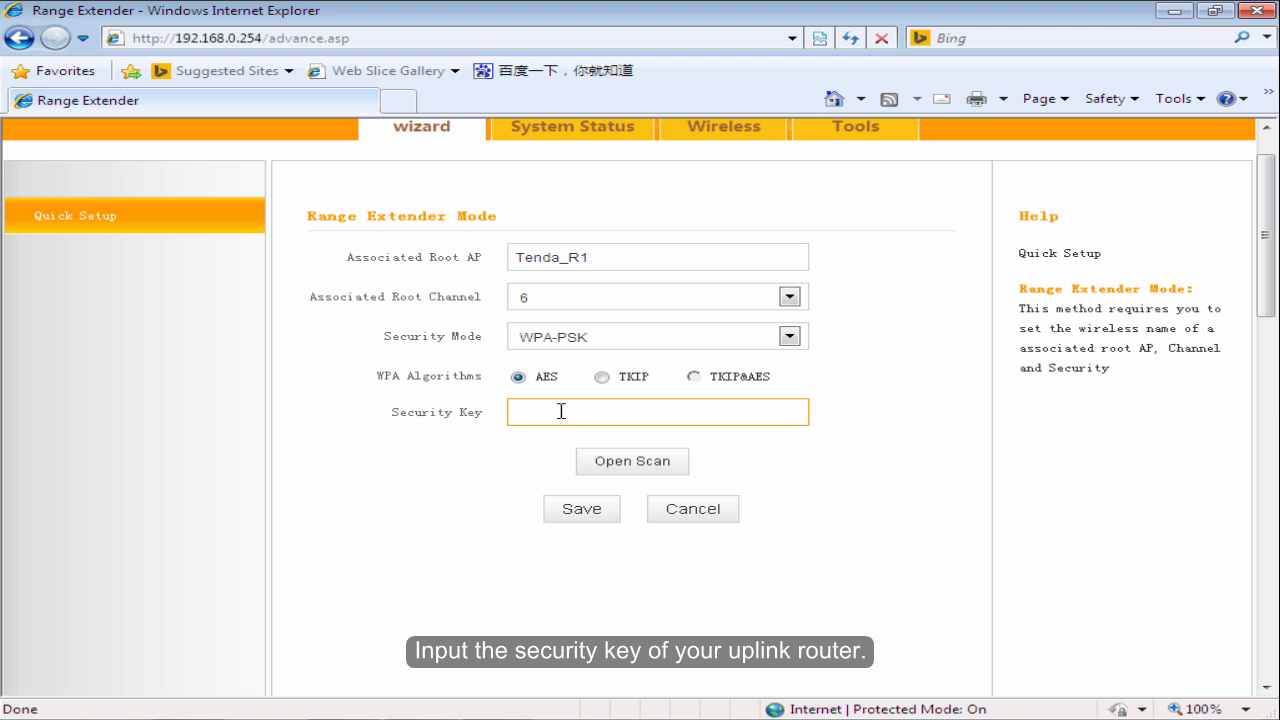
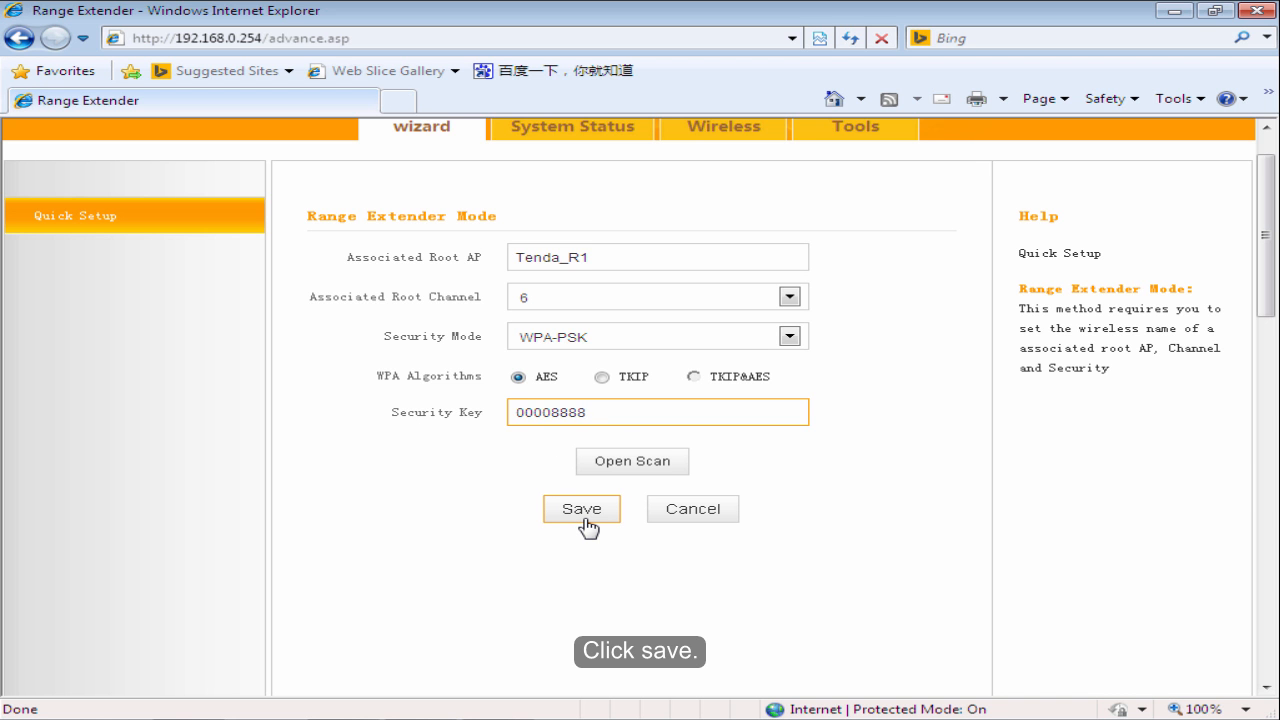
{"action": "left_click", "coordinate": [580, 510]}
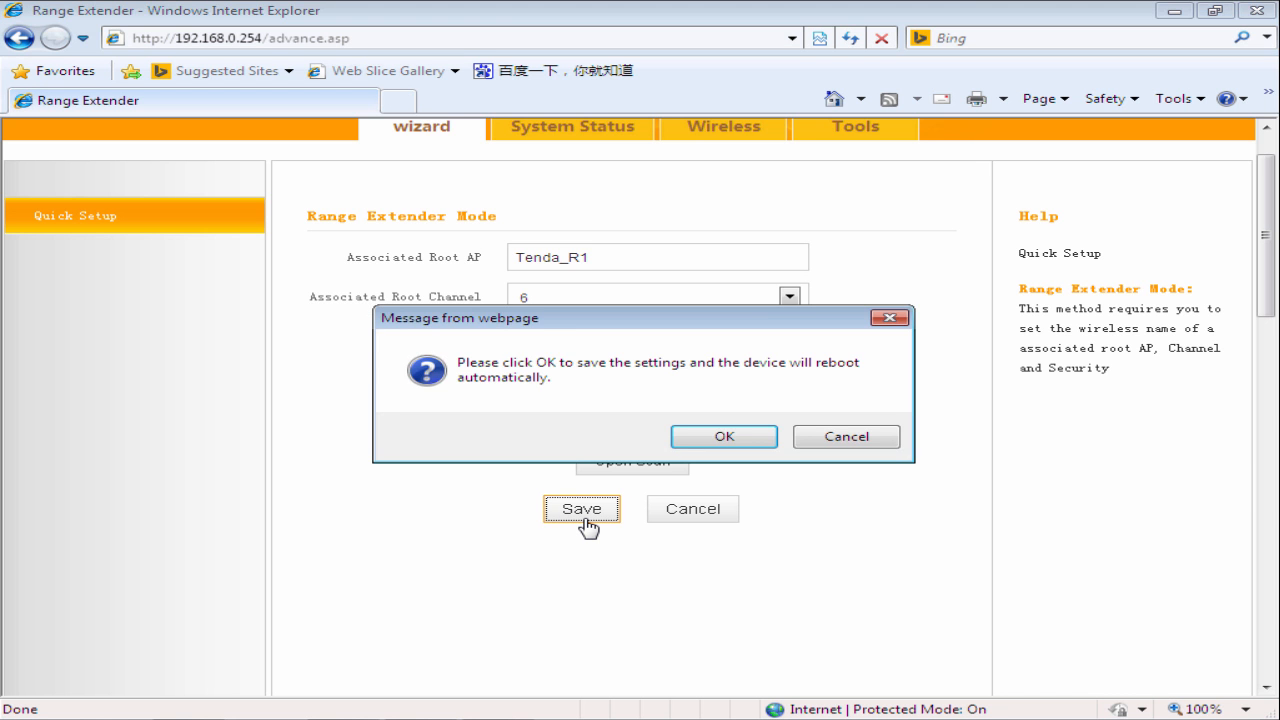
{"action": "mouse_move", "coordinate": [724, 436]}
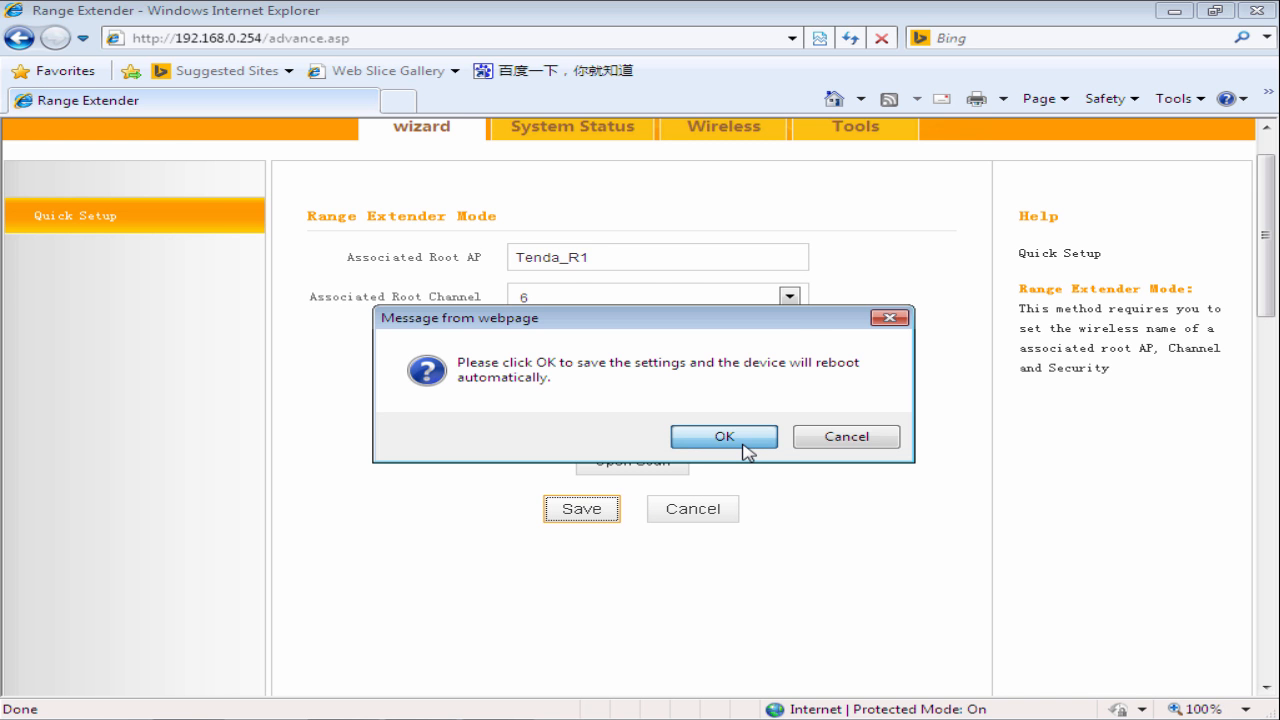
{"action": "left_click", "coordinate": [724, 436]}
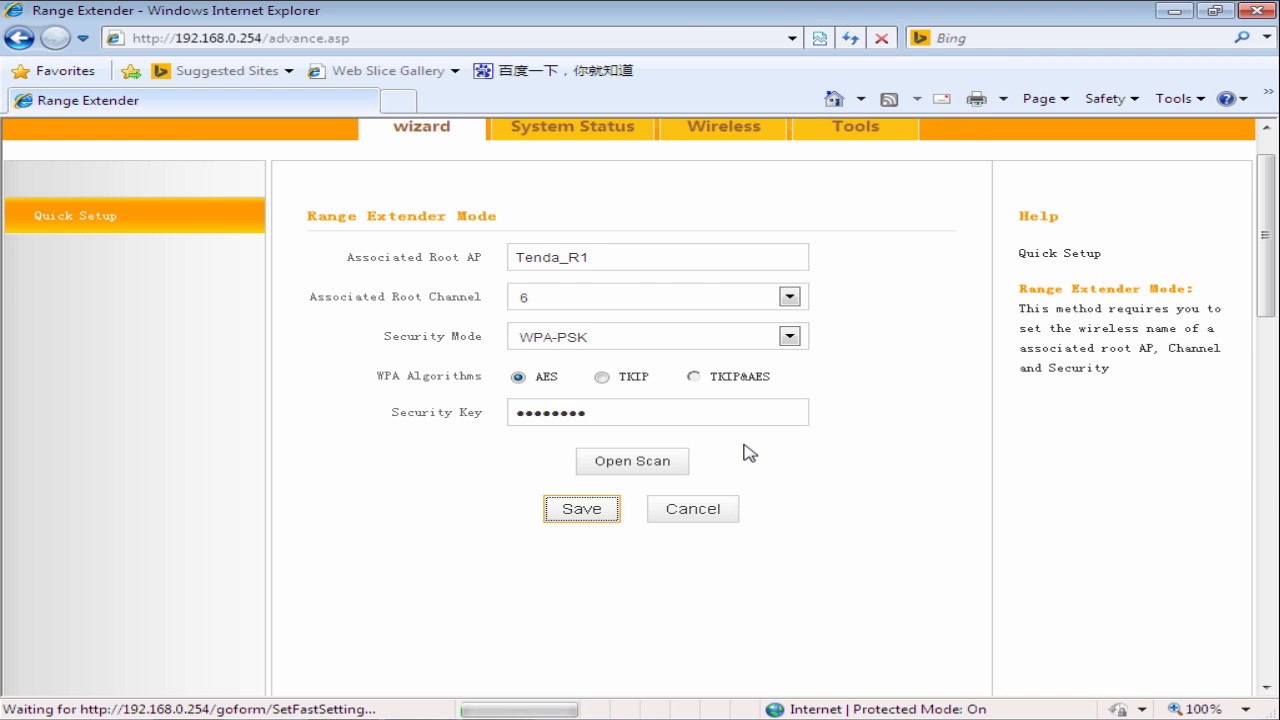
{"action": "left_click", "coordinate": [580, 510]}
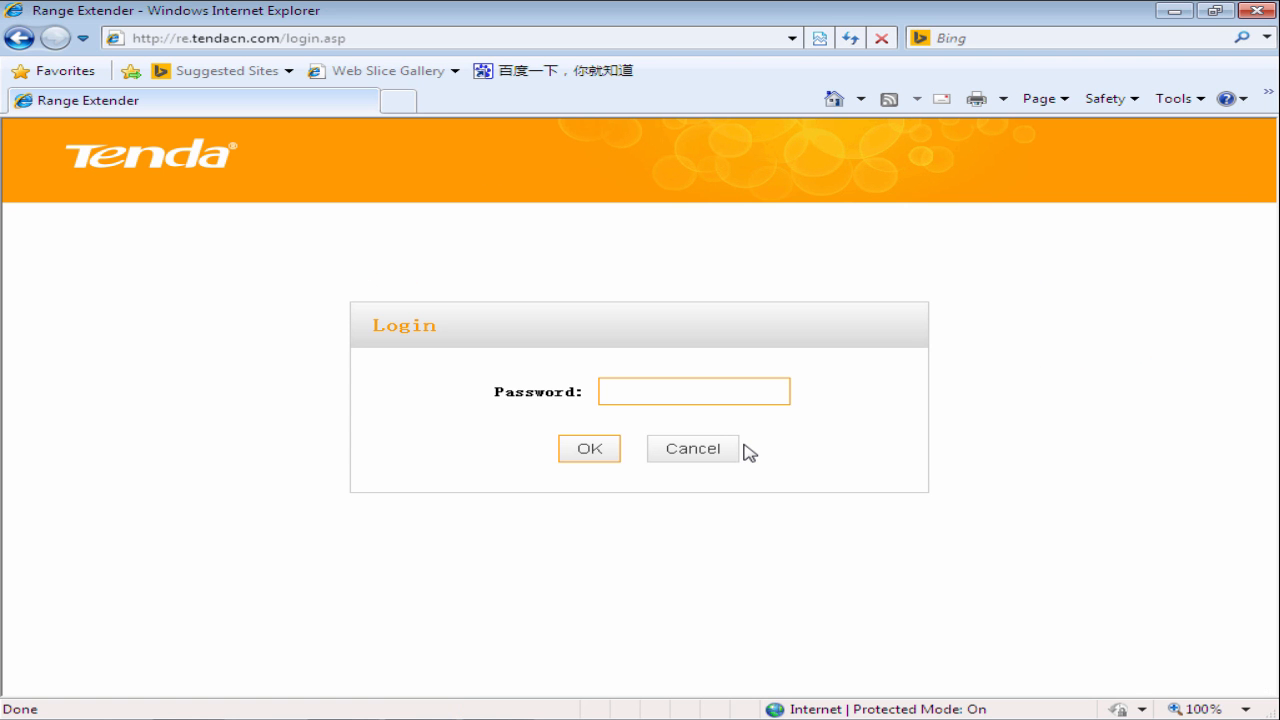
Log back into the extender at re.tendacn.cn with the admin password.
{"action": "type", "text": "*"}
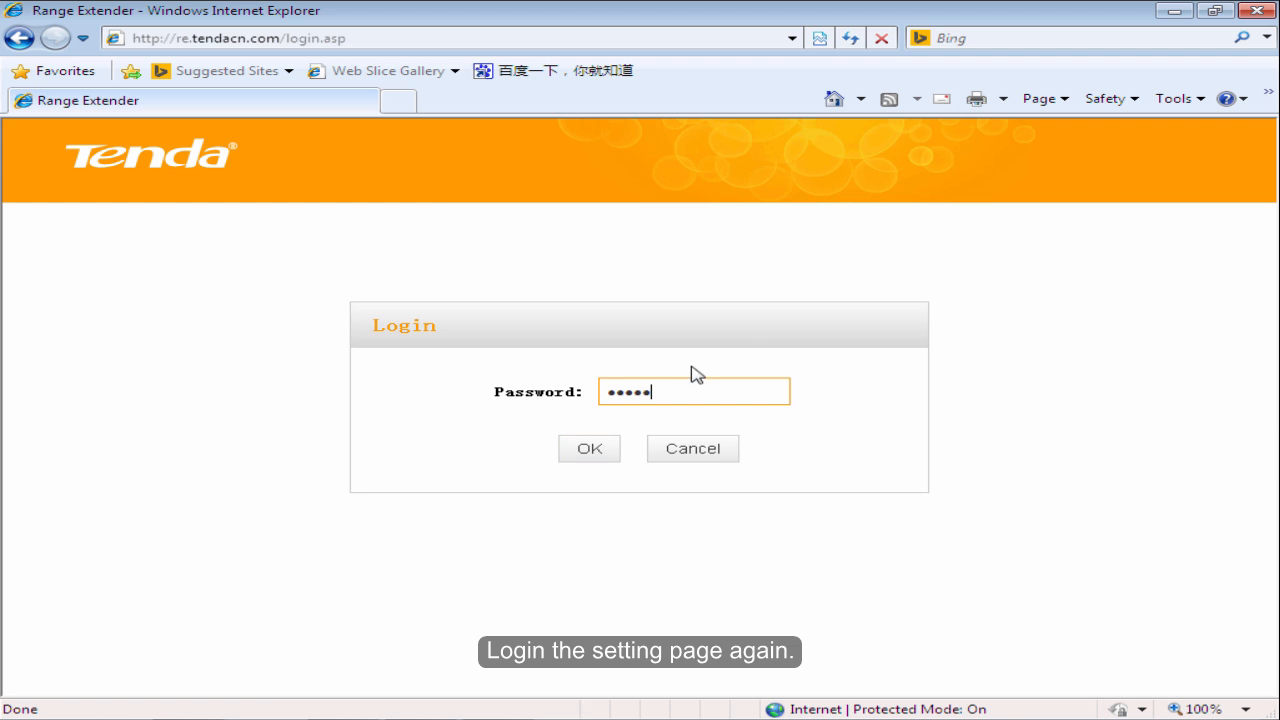
{"action": "left_click", "coordinate": [588, 448]}
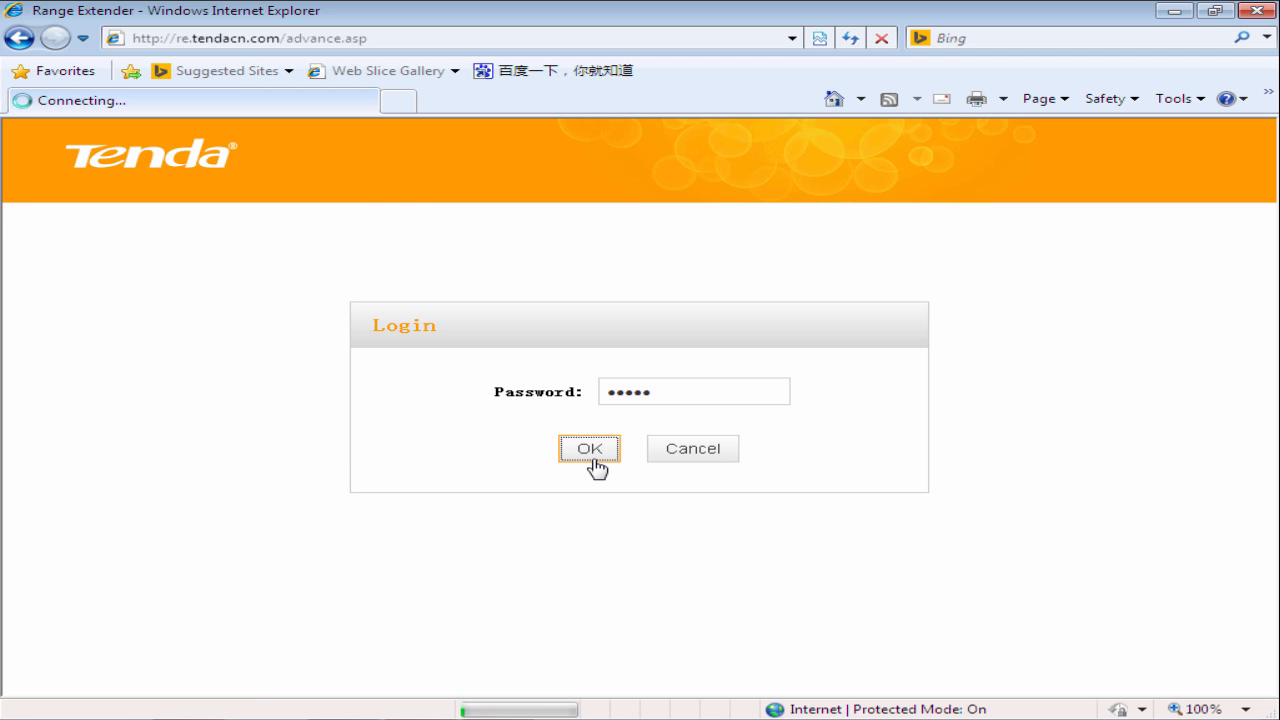
{"action": "left_click", "coordinate": [588, 448]}
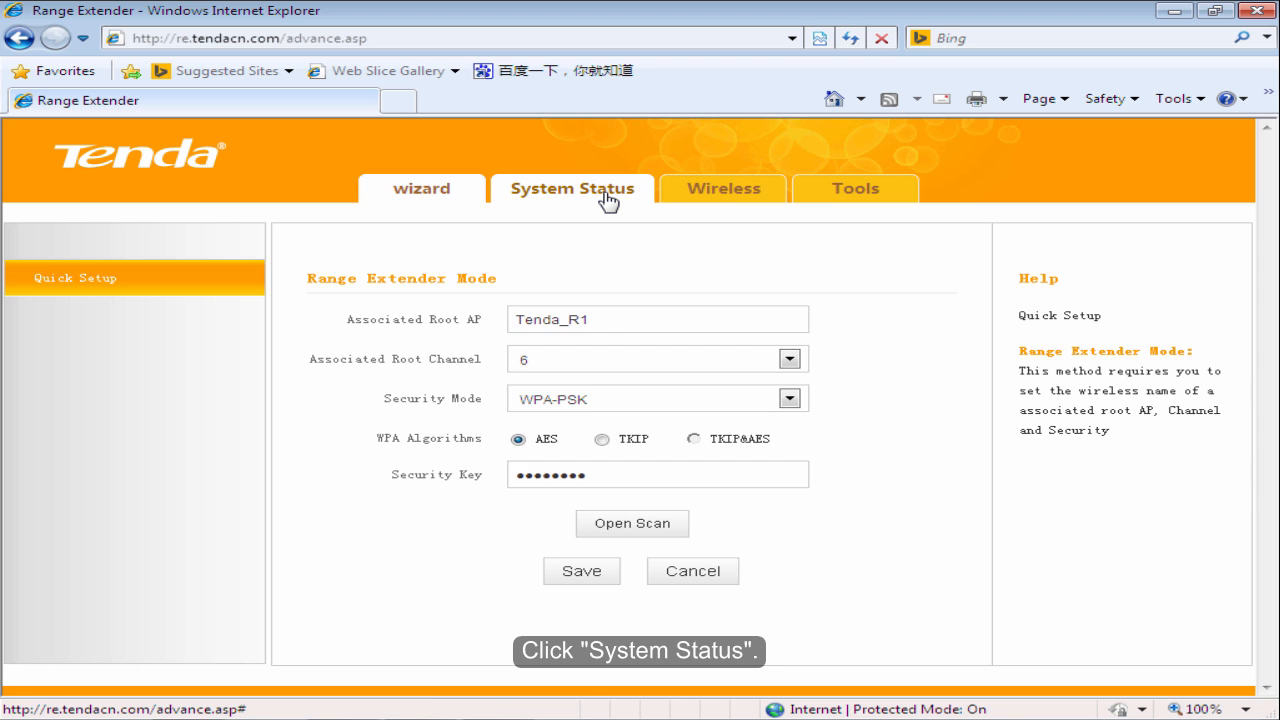
View System Status showing Bridge Status Connected with primary SSID Tenda_R1.
{"action": "left_click", "coordinate": [572, 188]}
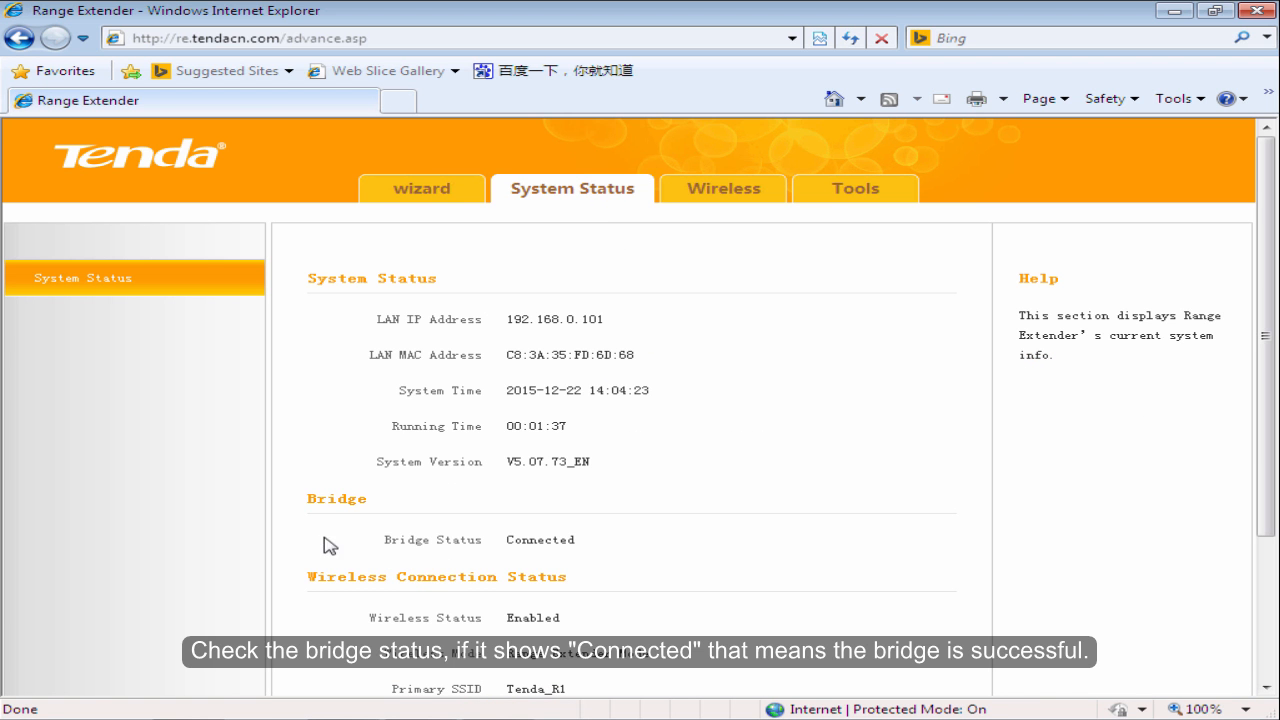
{"action": "mouse_move", "coordinate": [428, 560]}
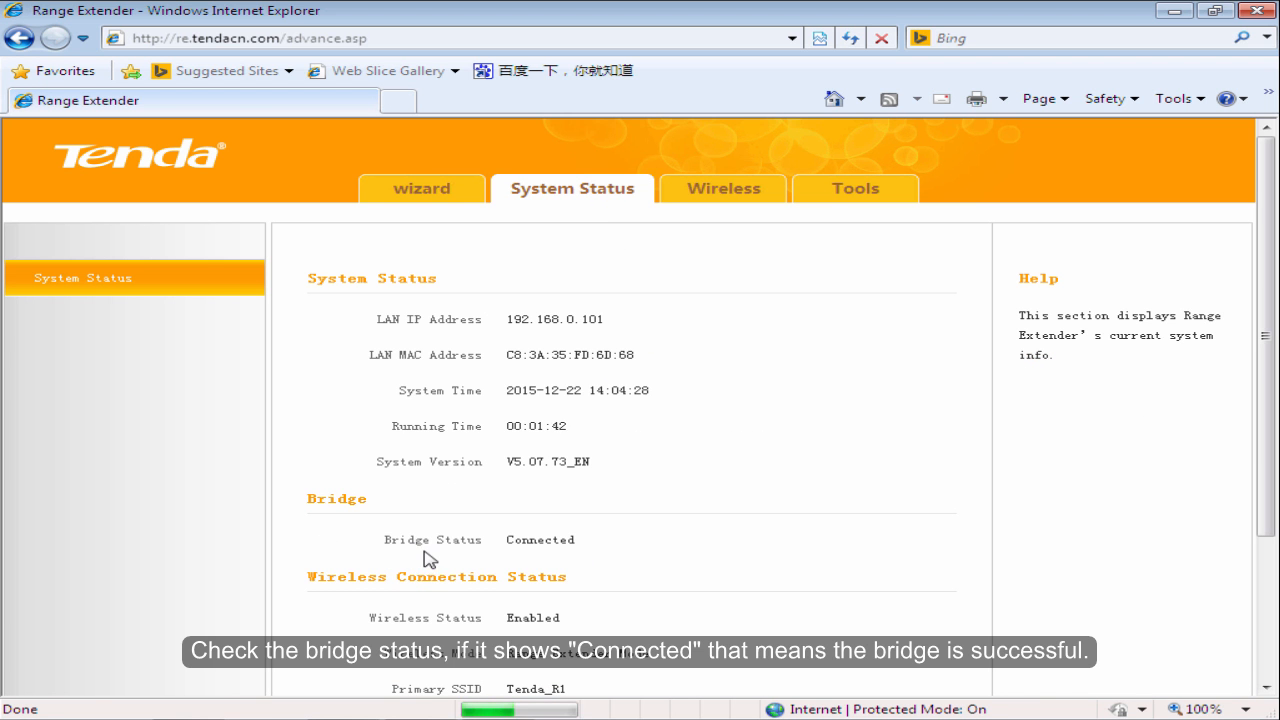
{"action": "mouse_move", "coordinate": [390, 556]}
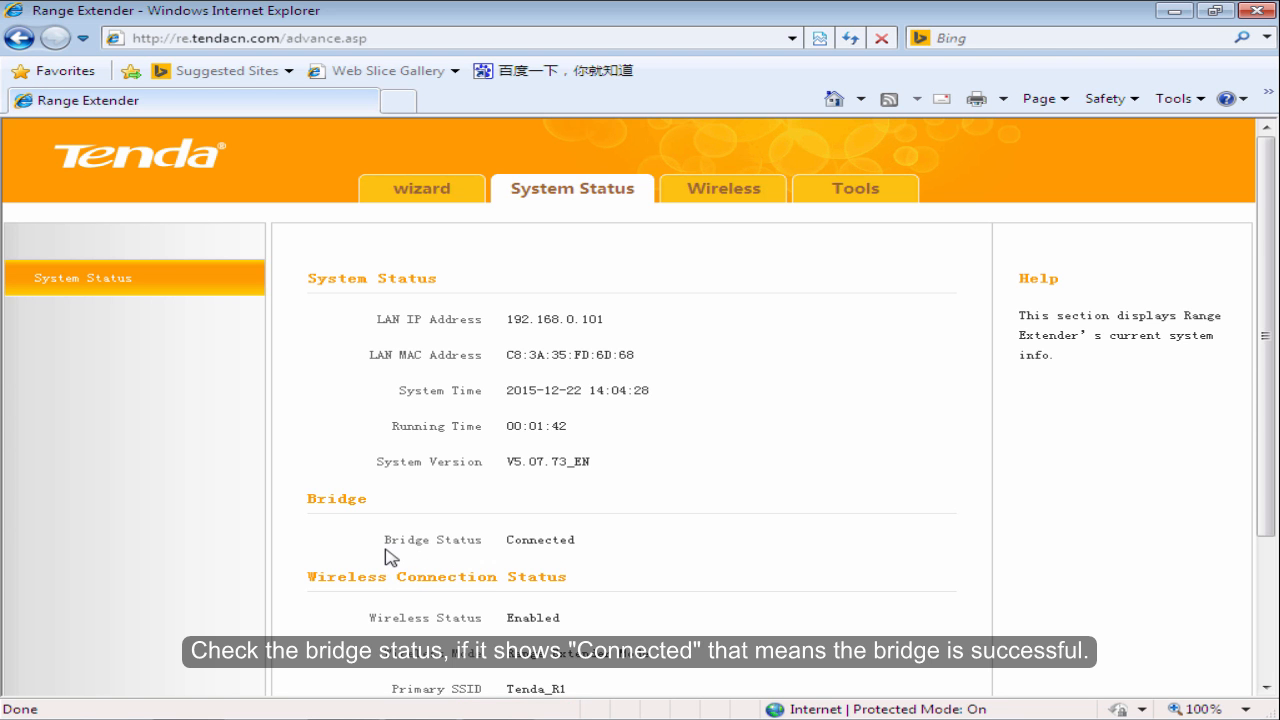
{"action": "mouse_move", "coordinate": [572, 556]}
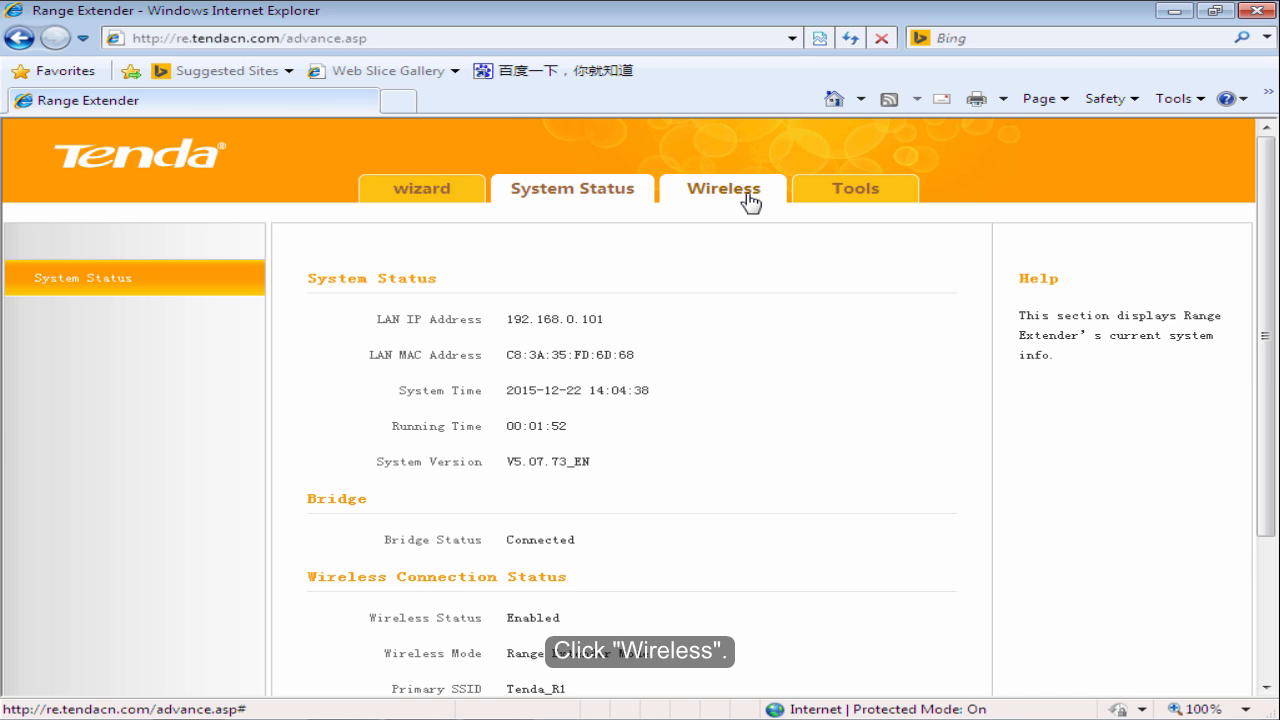
Rename the secondary SSID to Tenda_A301 in Wireless Basic Settings and acknowledge the change.
{"action": "left_click", "coordinate": [726, 188]}
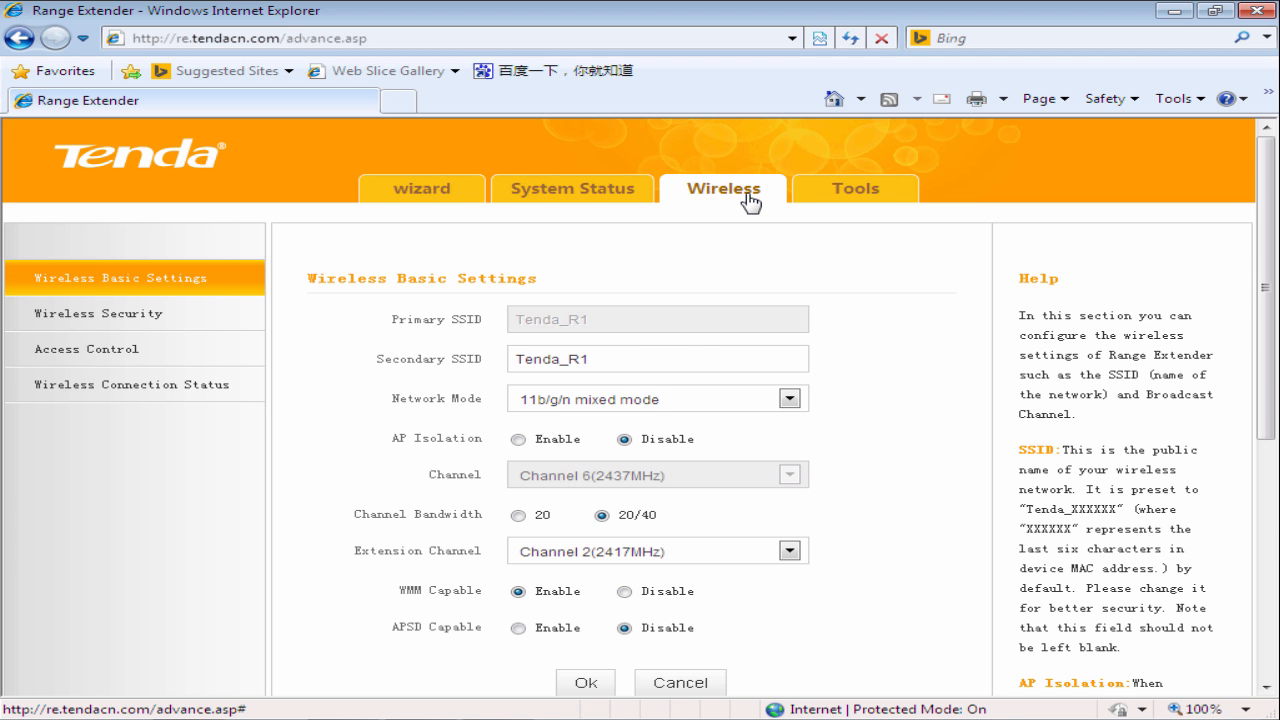
{"action": "left_click", "coordinate": [642, 358]}
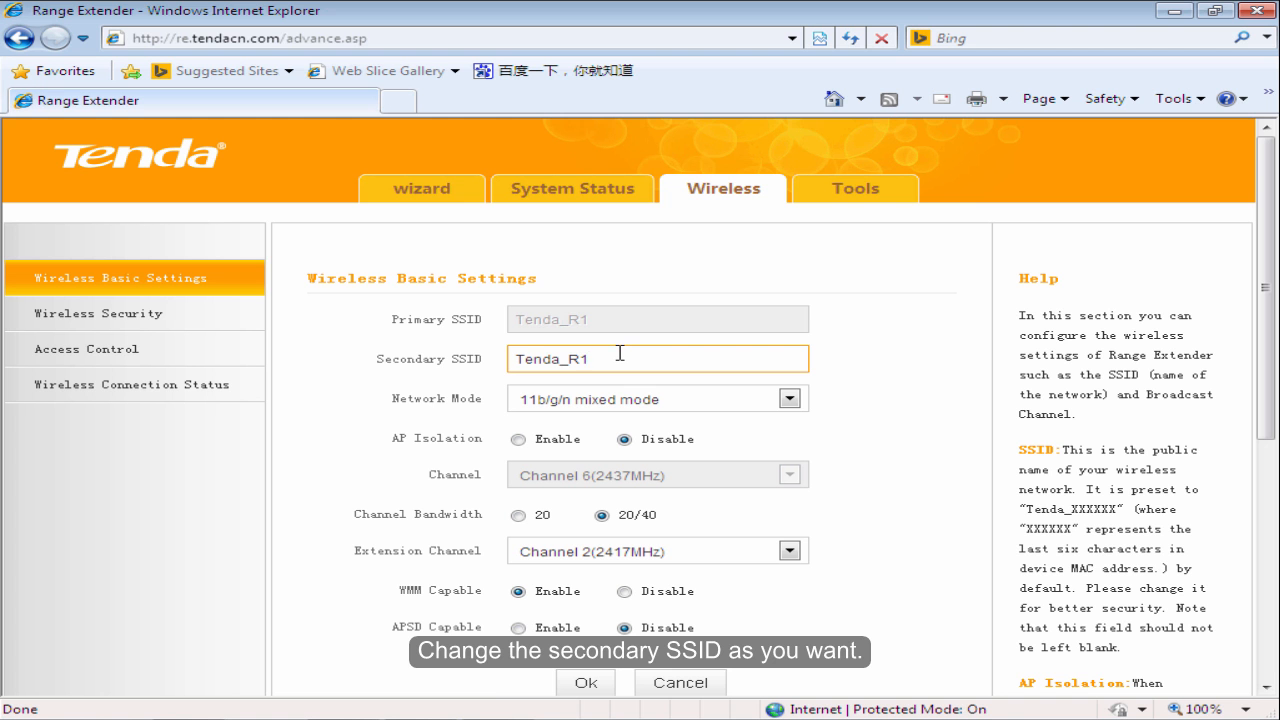
{"action": "type", "text": "Tenda_A30"}
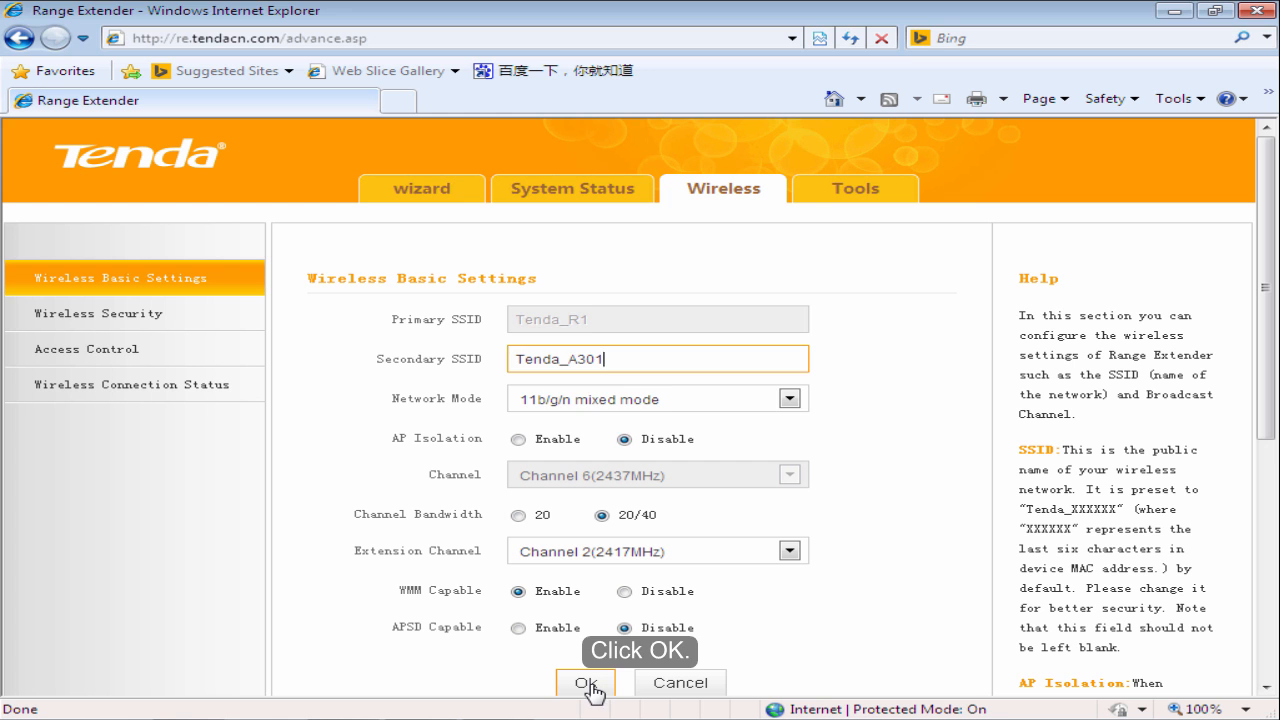
{"action": "left_click", "coordinate": [584, 684]}
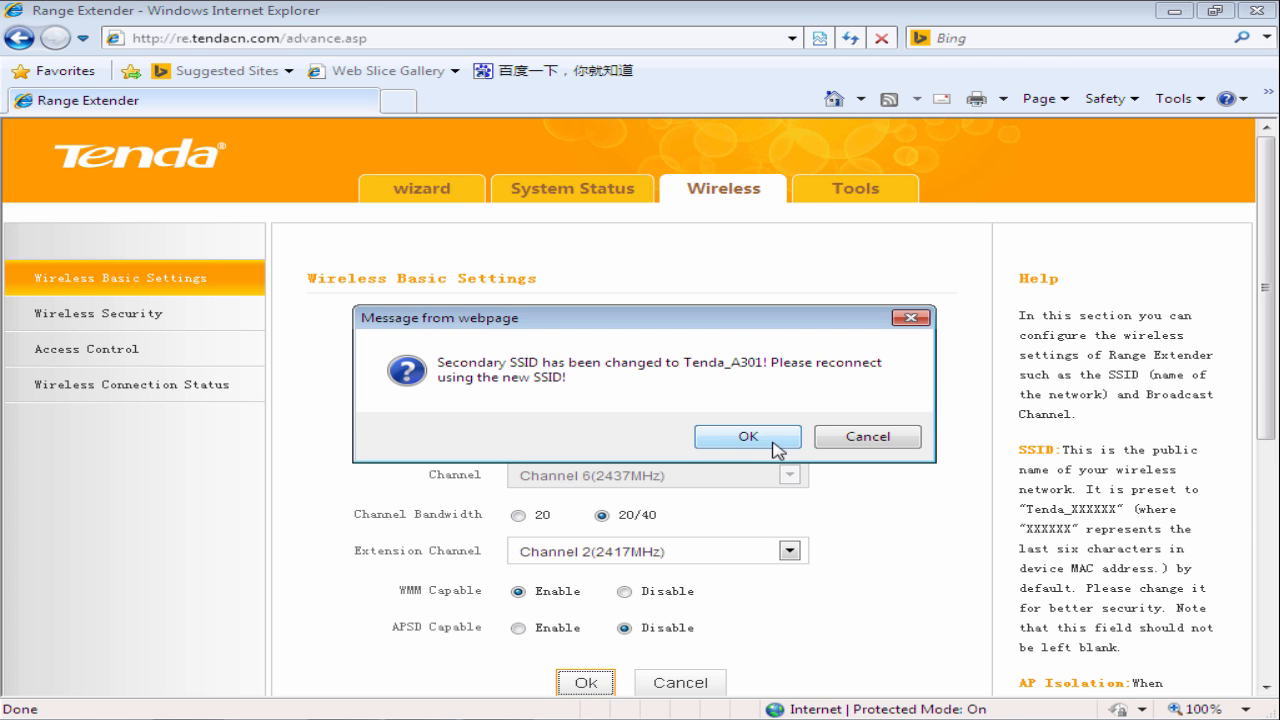
{"action": "left_click", "coordinate": [748, 436]}
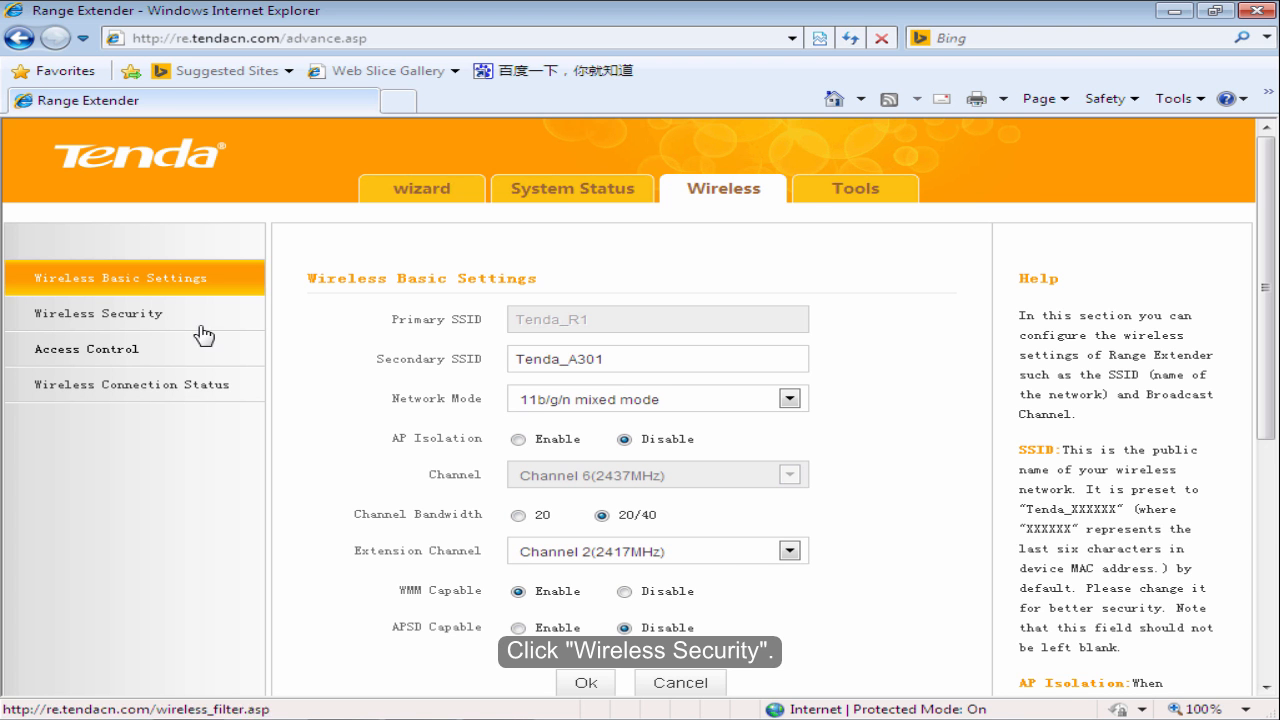
{"action": "left_click", "coordinate": [98, 312]}
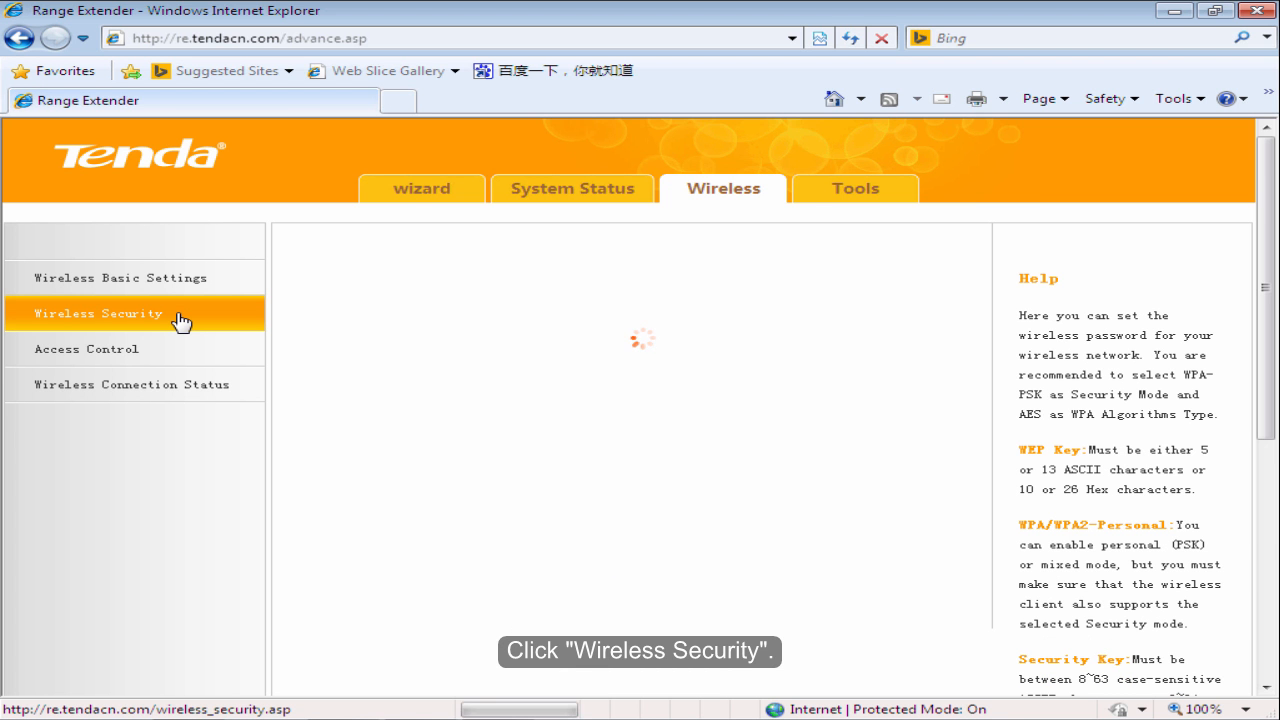
{"action": "left_click", "coordinate": [100, 312]}
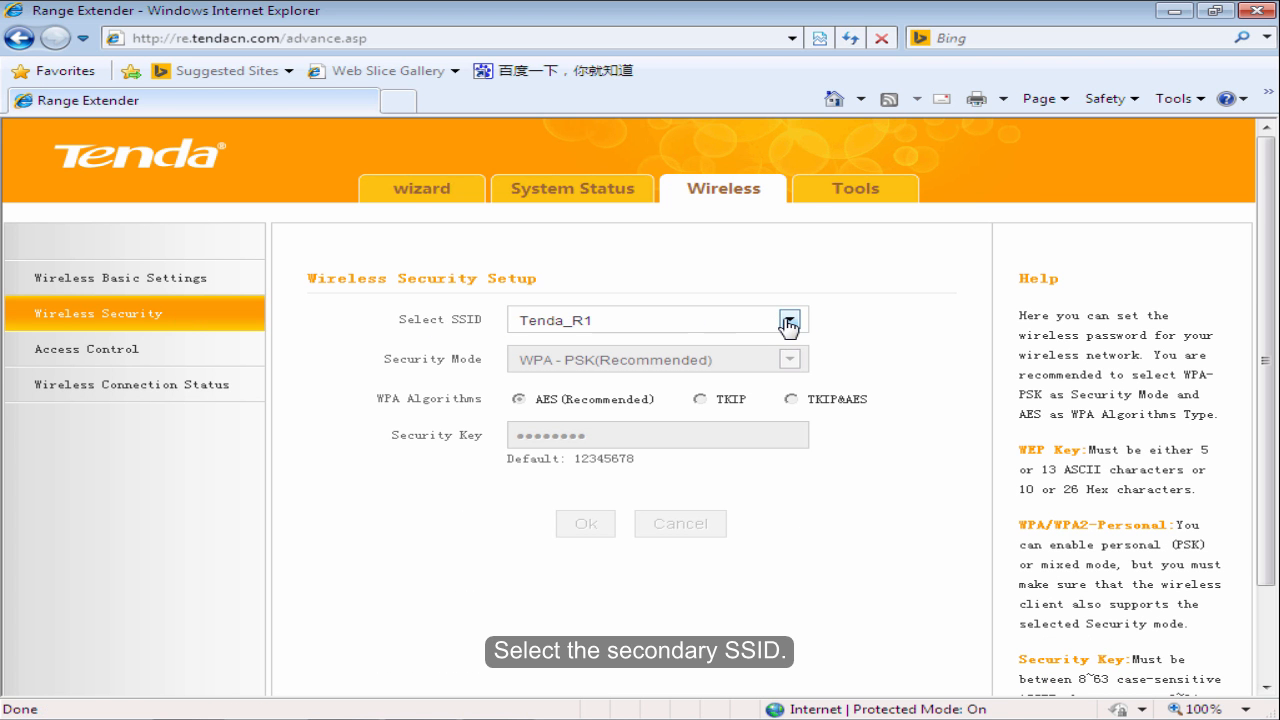
{"action": "left_click", "coordinate": [788, 320]}
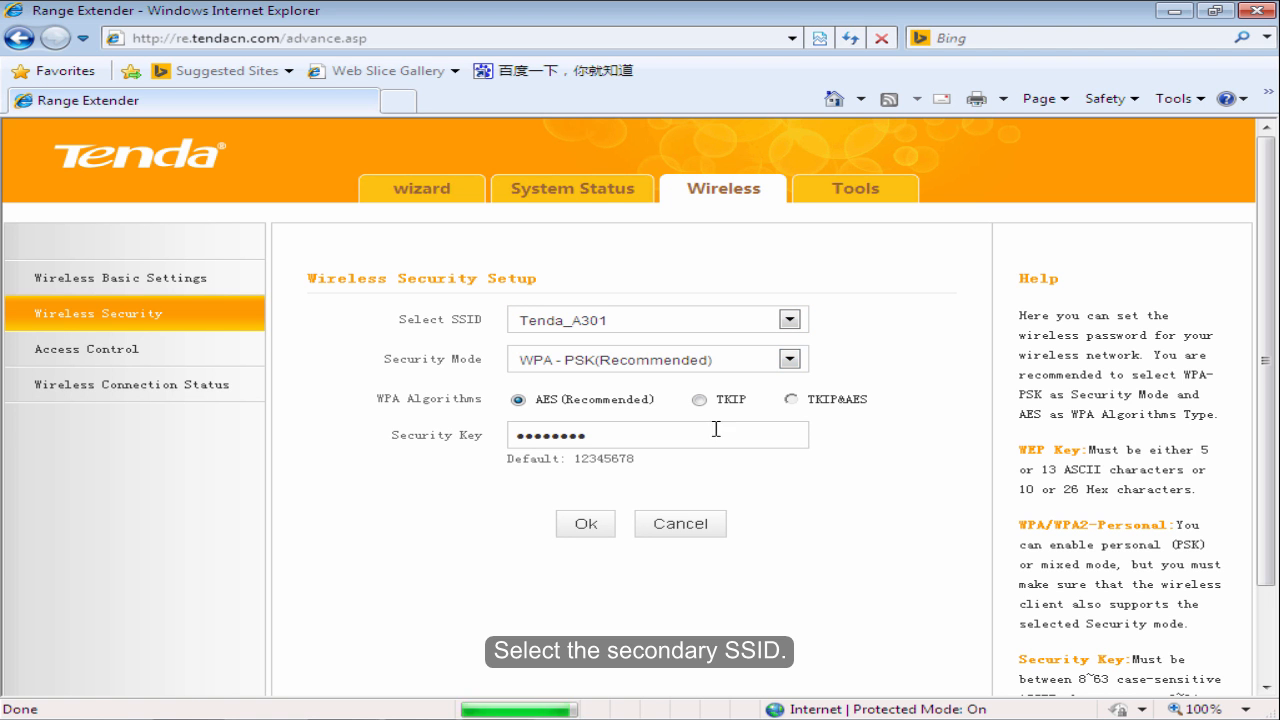
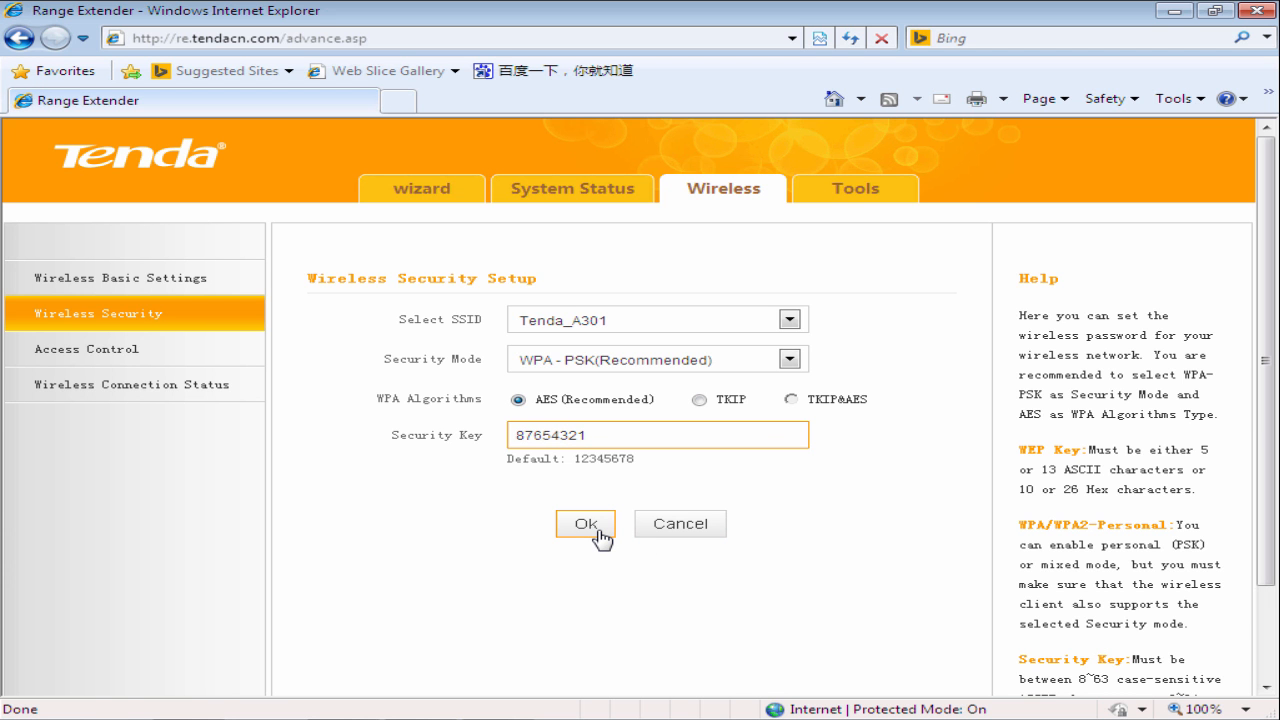
{"action": "left_click", "coordinate": [584, 524]}
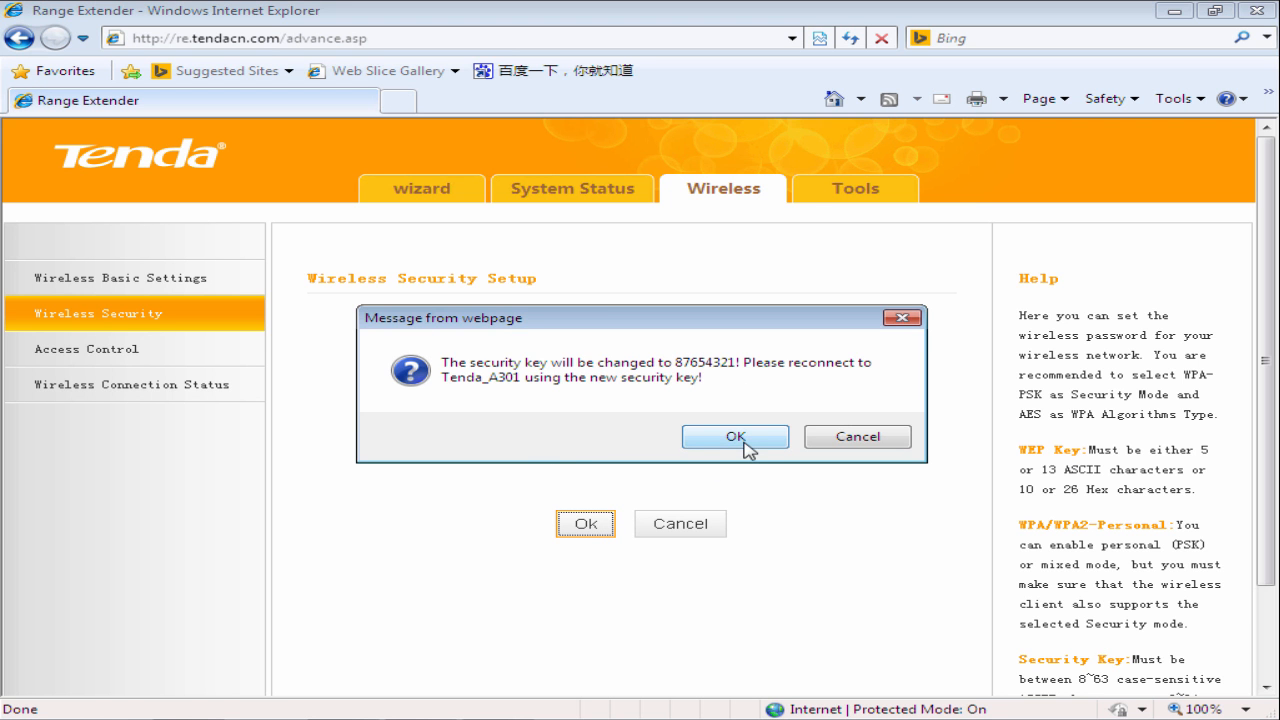
{"action": "left_click", "coordinate": [736, 436]}
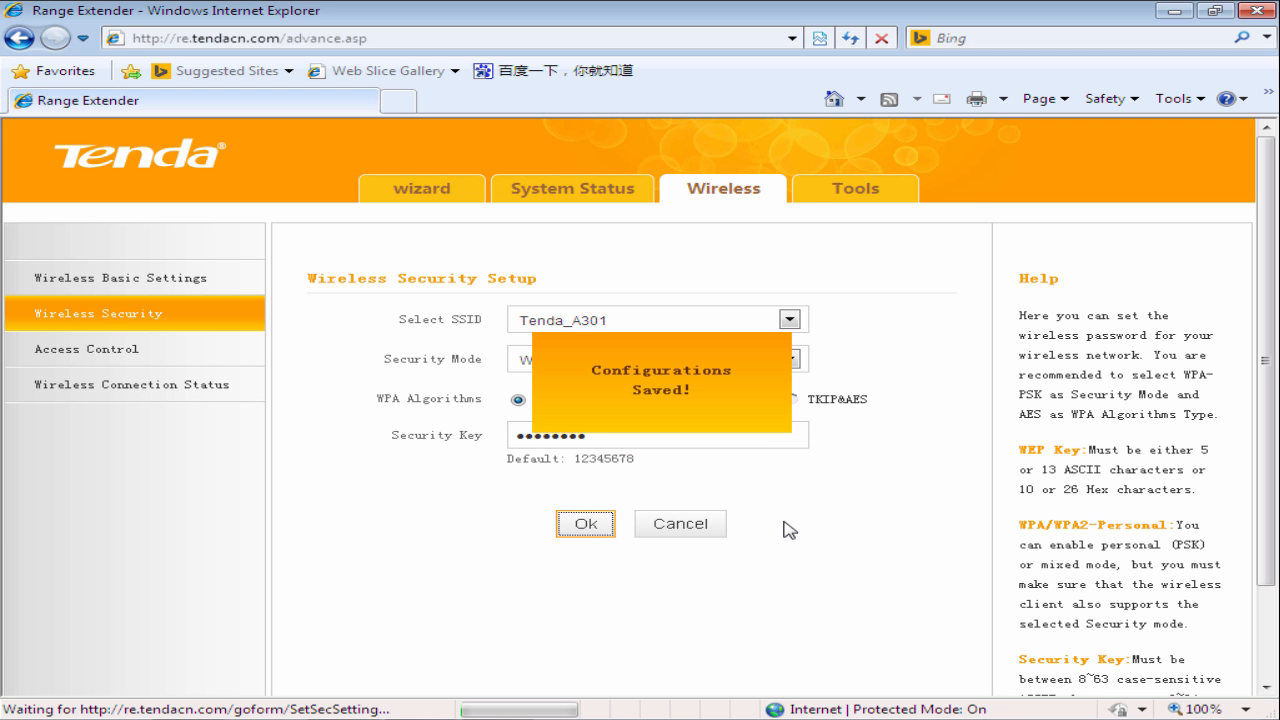